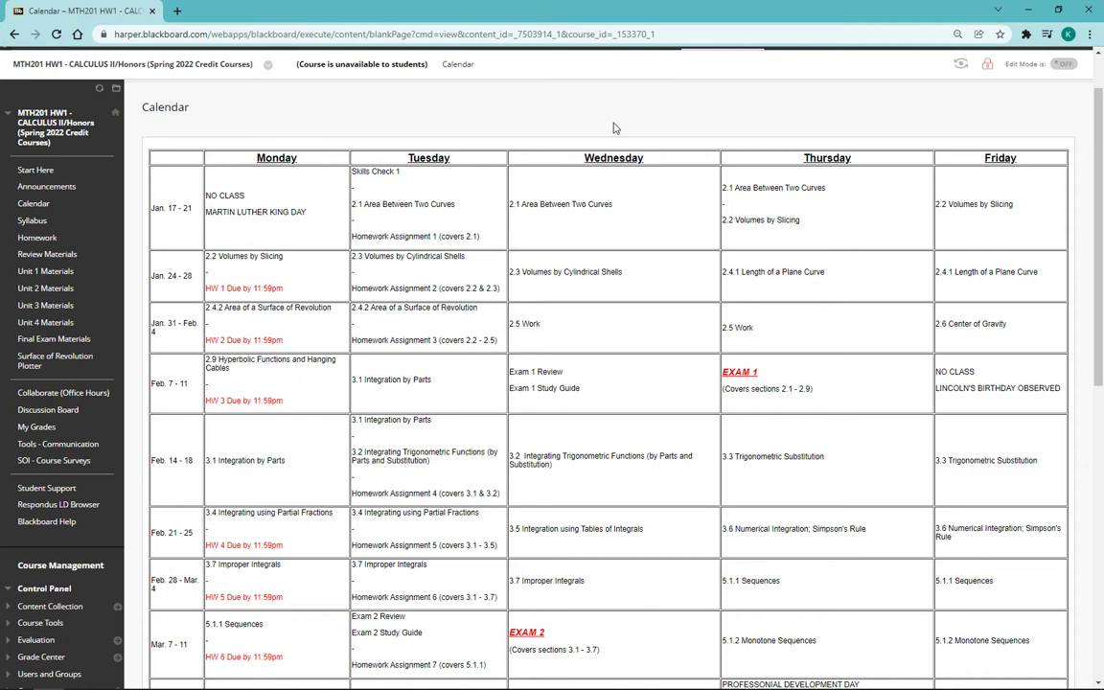
pyautogui.moveTo(409, 190)
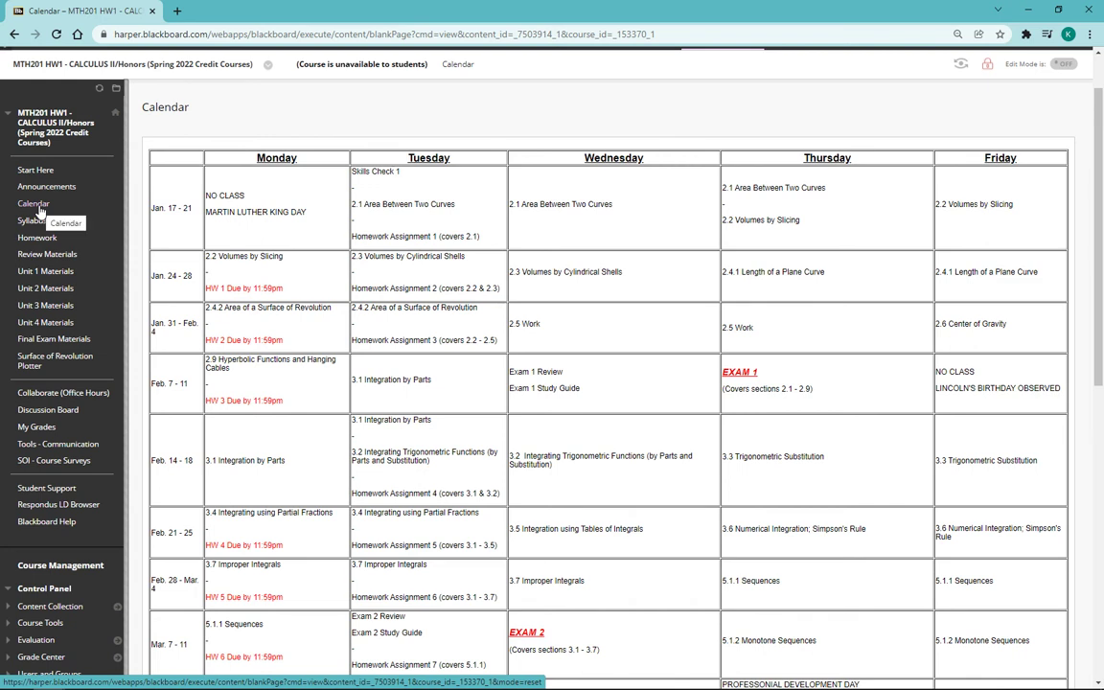
pyautogui.moveTo(724, 293)
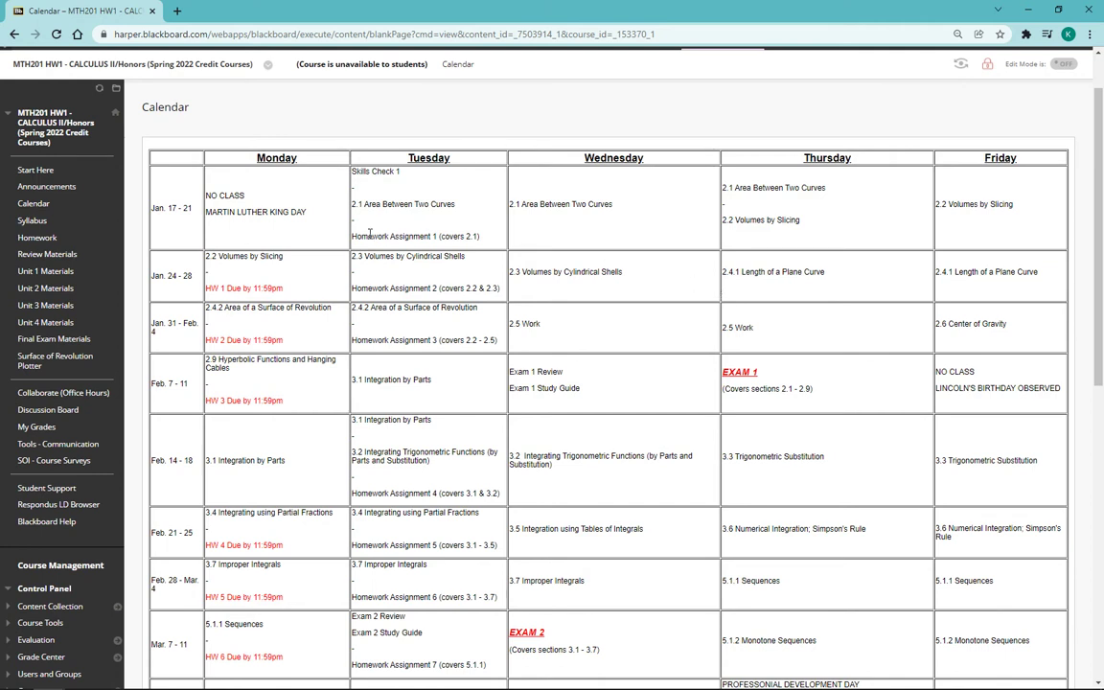
# Highlight the HW 1 due date entry and scroll through the rest of the schedule.
pyautogui.doubleClick(238, 289)
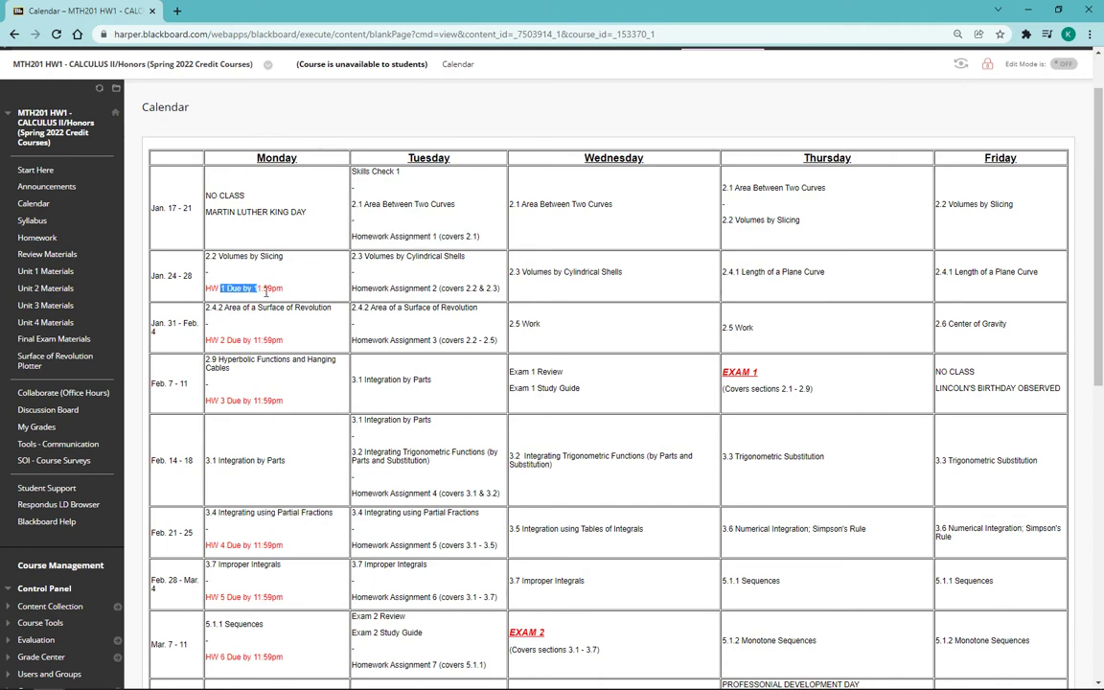
pyautogui.doubleClick(739, 371)
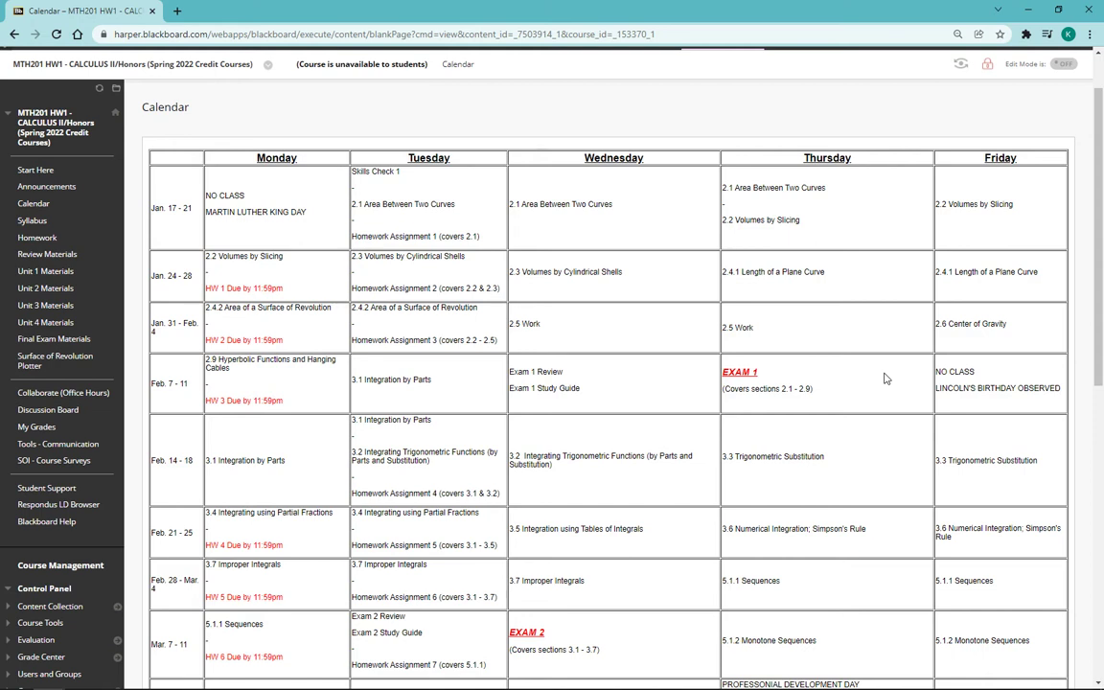
pyautogui.moveTo(382, 203)
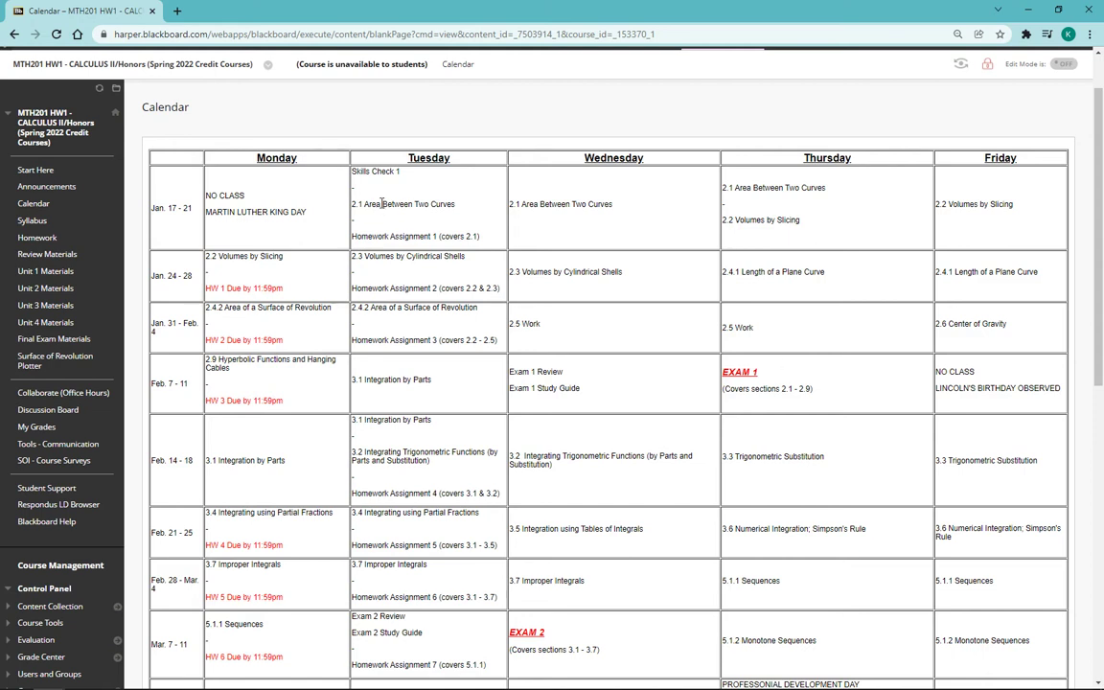
pyautogui.moveTo(370, 182)
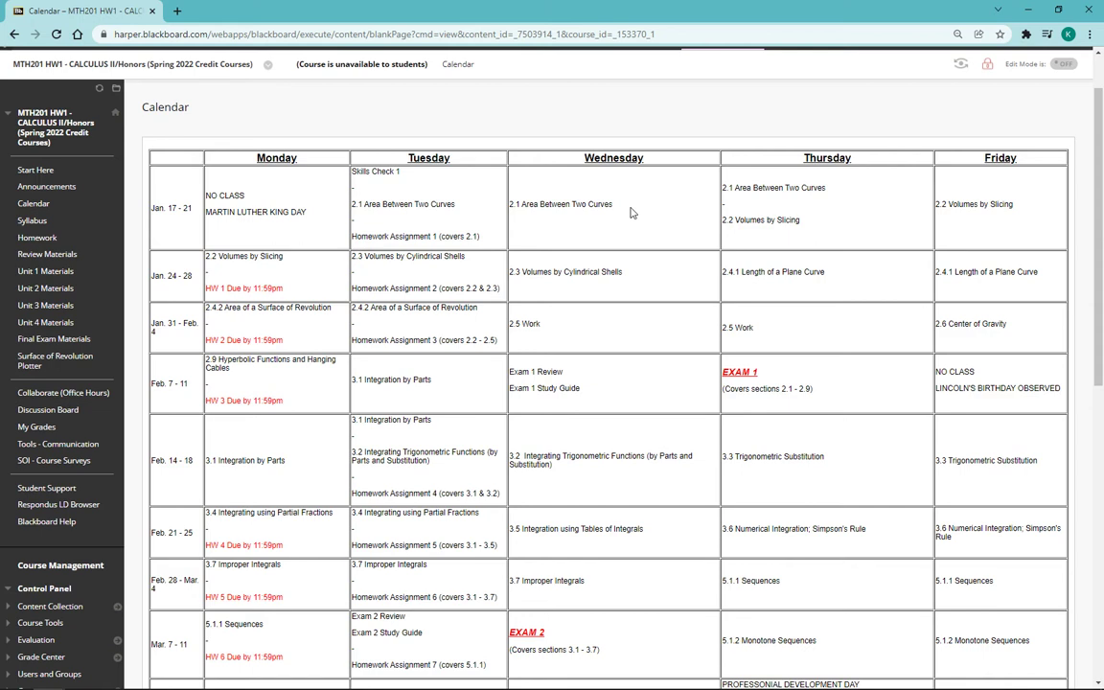
pyautogui.moveTo(630, 216)
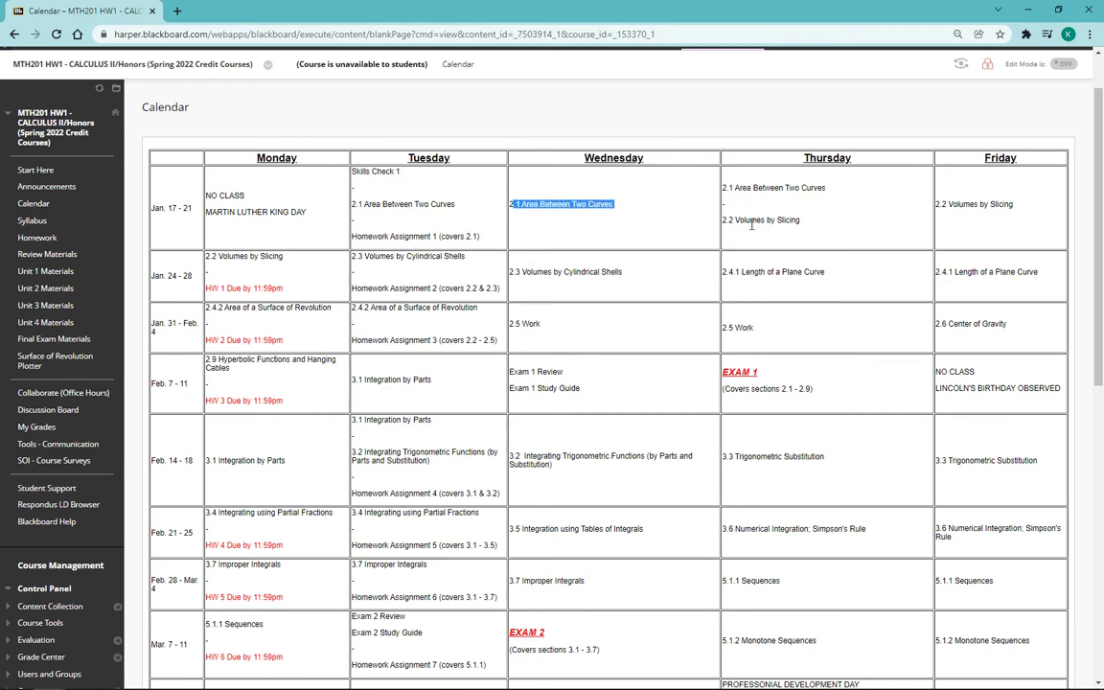
pyautogui.scroll(-3)
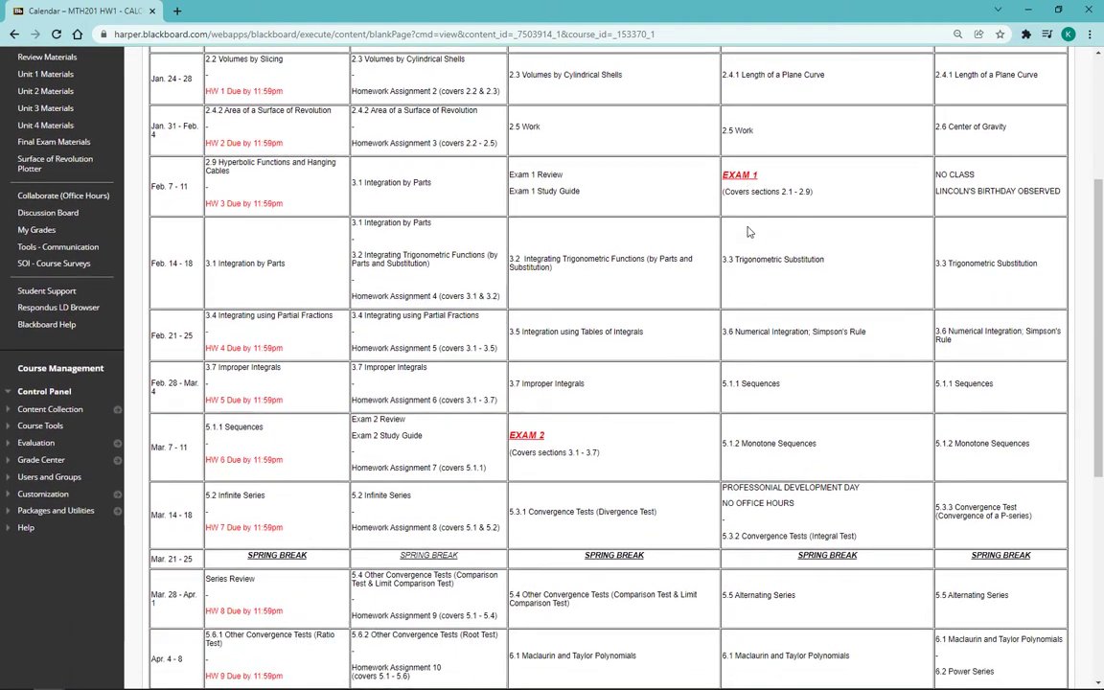
pyautogui.scroll(-3)
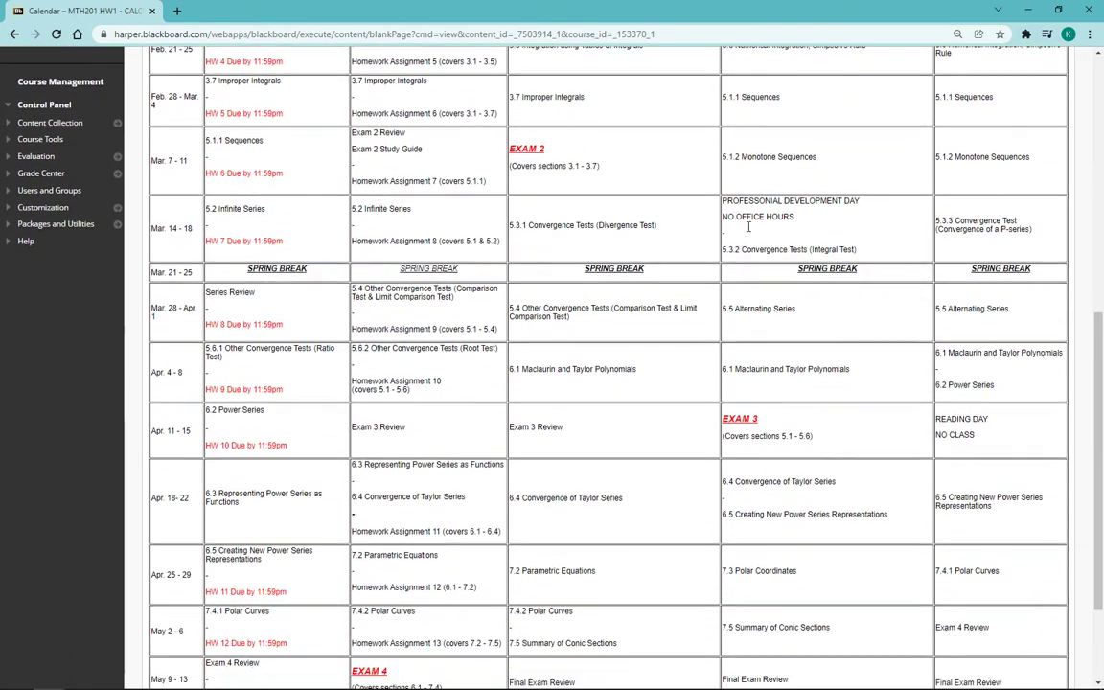
pyautogui.scroll(-3)
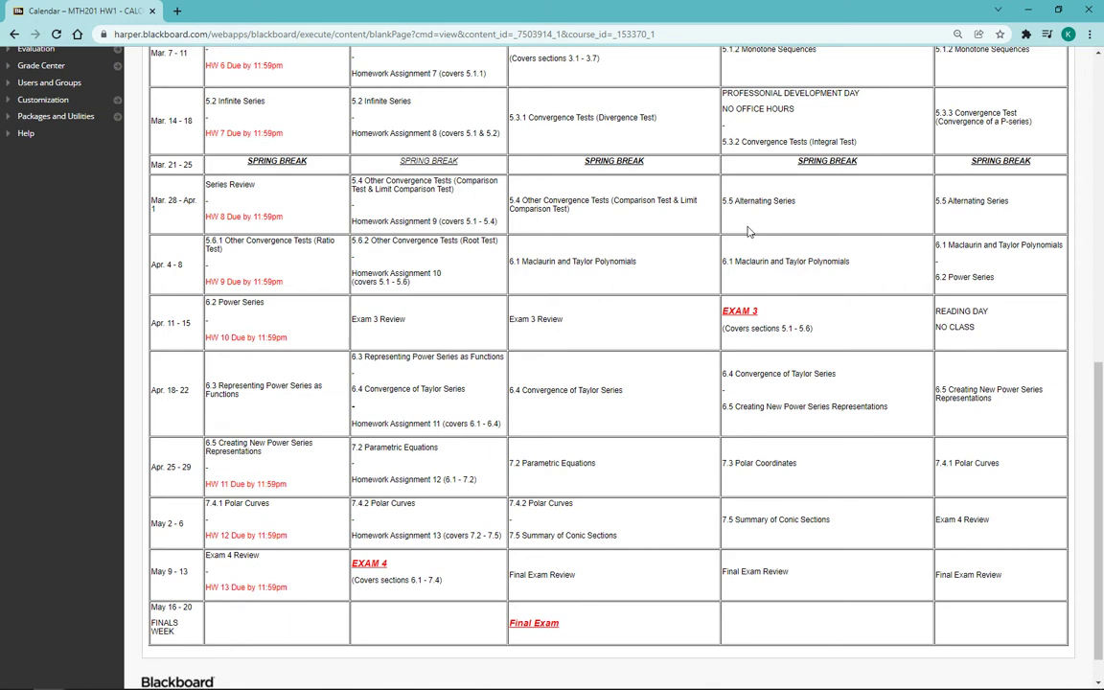
pyautogui.moveTo(601, 448)
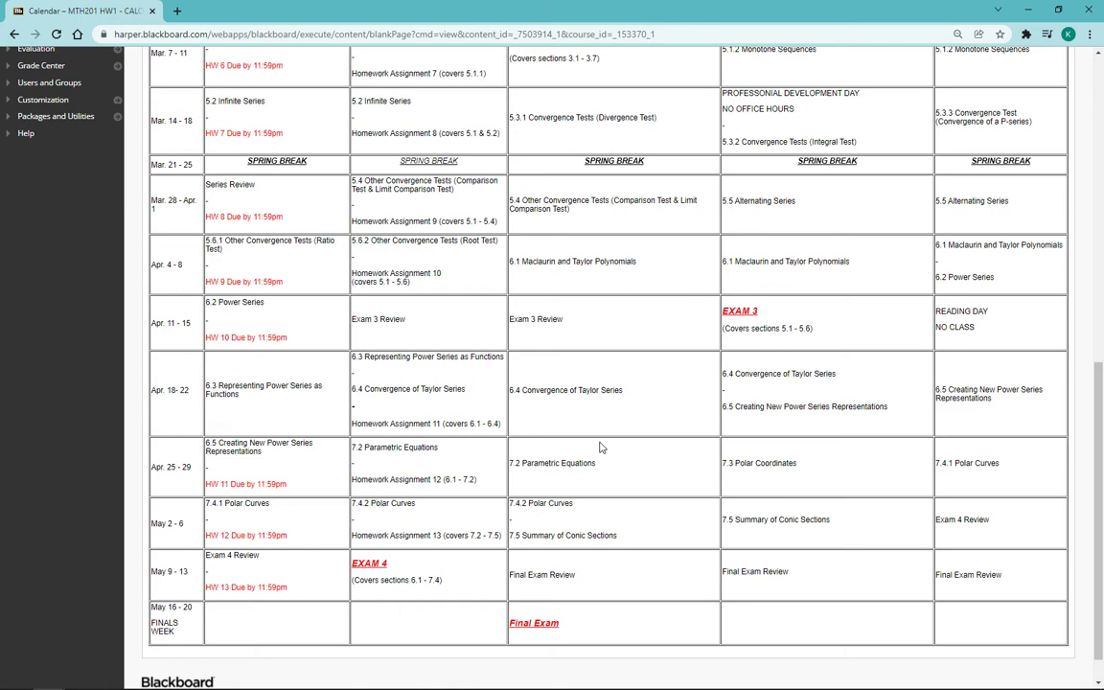
pyautogui.scroll(3)
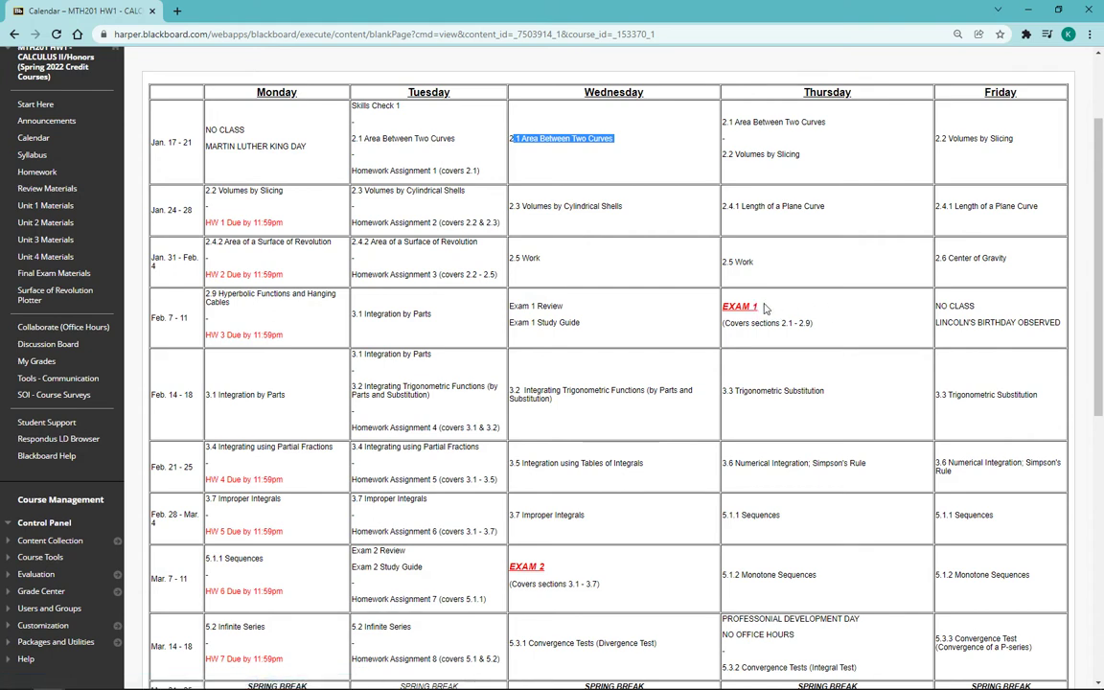
# Highlight Thursday's EXAM 1 entry, then open the 2.1 Areas Between Curves guide from Unit 1 Lecture Guides & Notes.
pyautogui.doubleClick(739, 306)
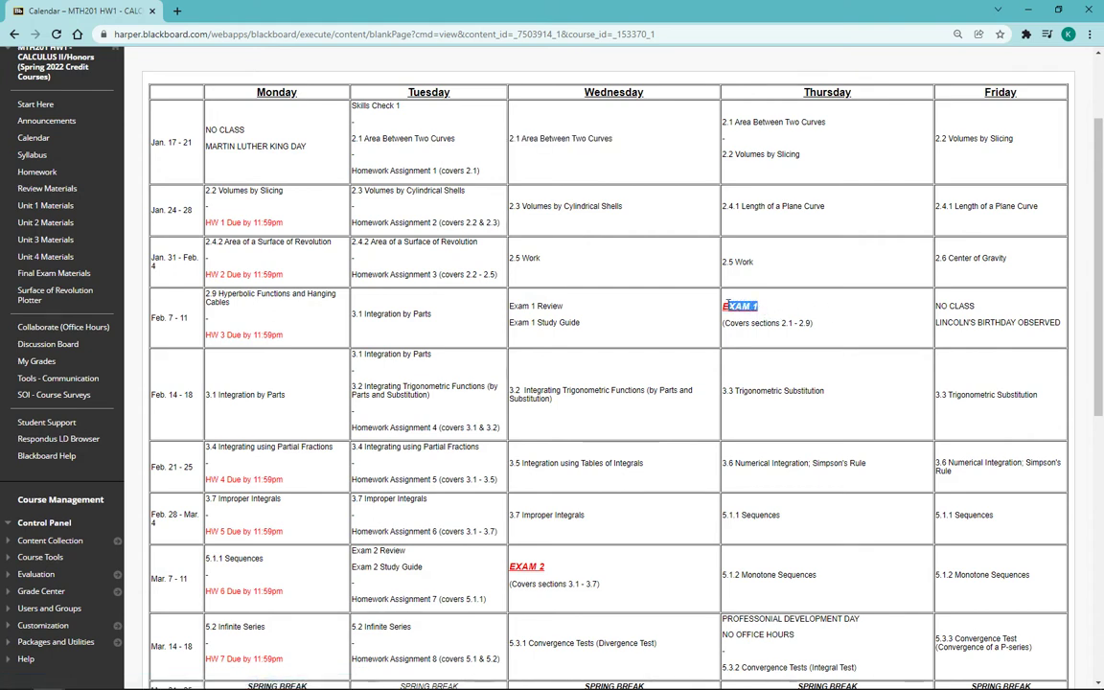
pyautogui.moveTo(483, 281)
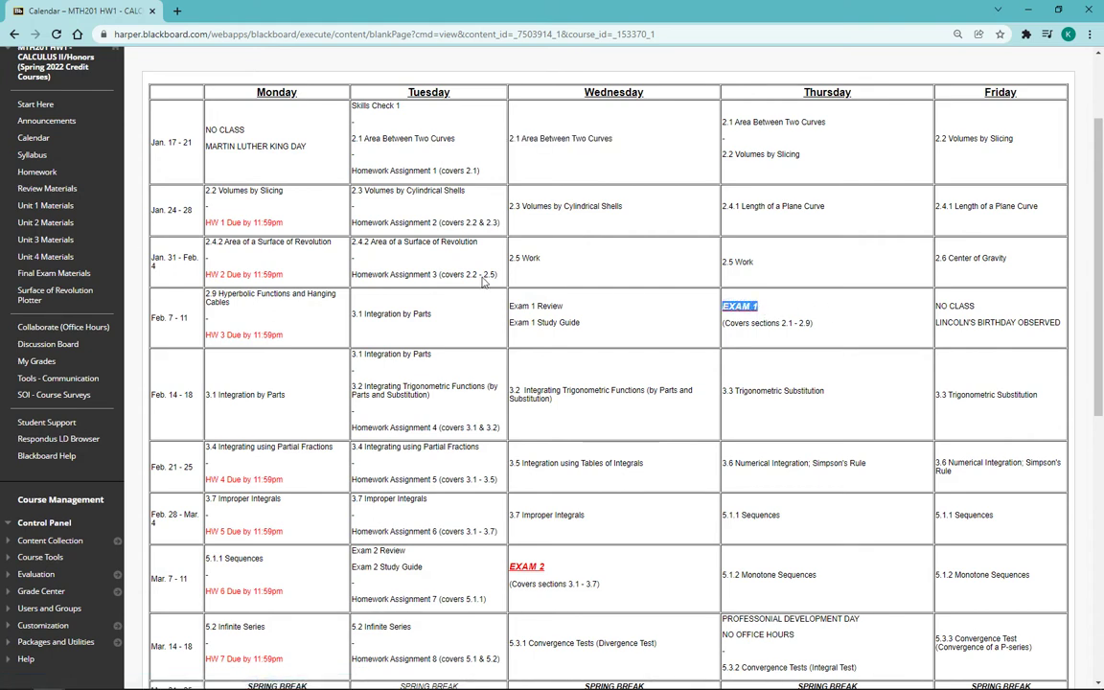
pyautogui.moveTo(45, 205)
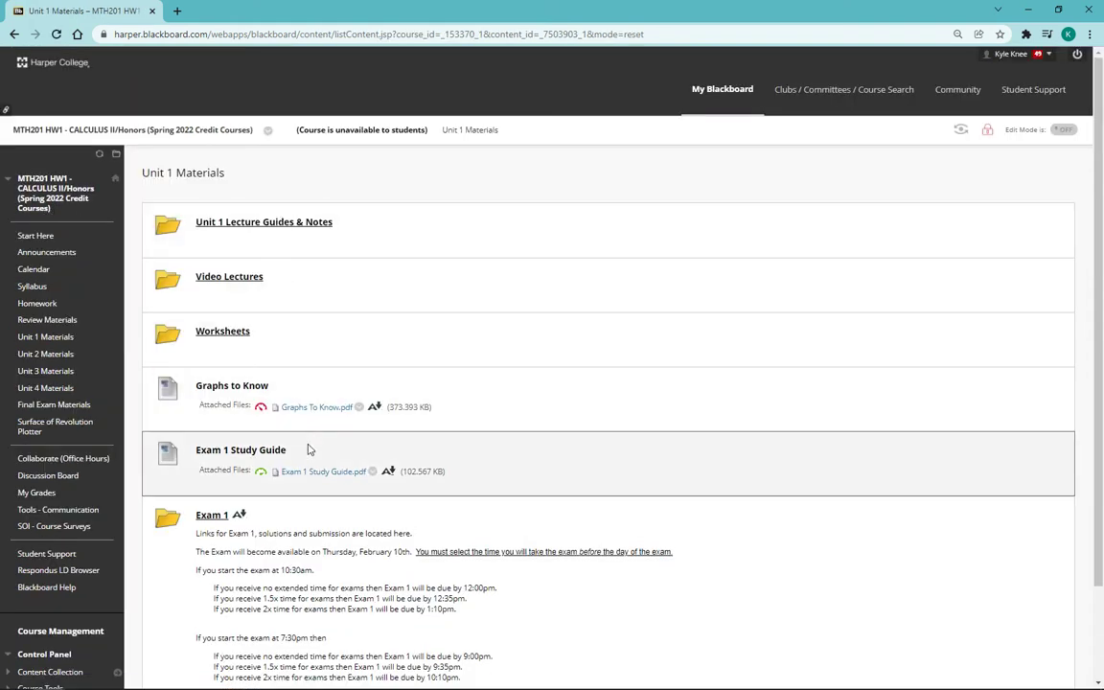
pyautogui.moveTo(254, 228)
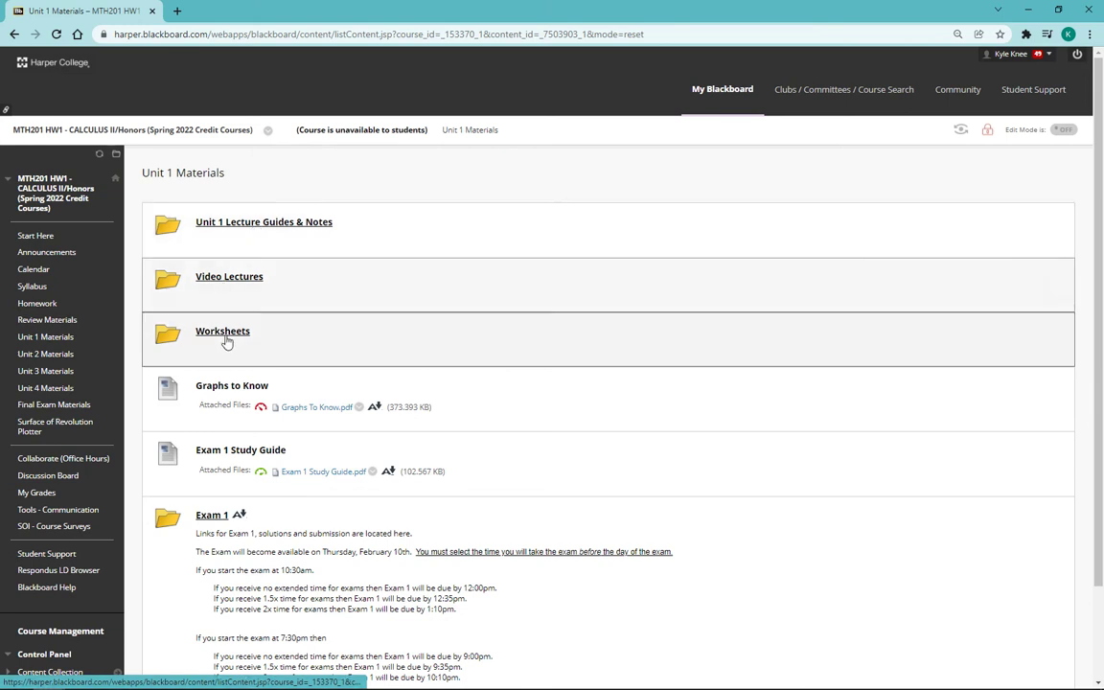
pyautogui.moveTo(300, 415)
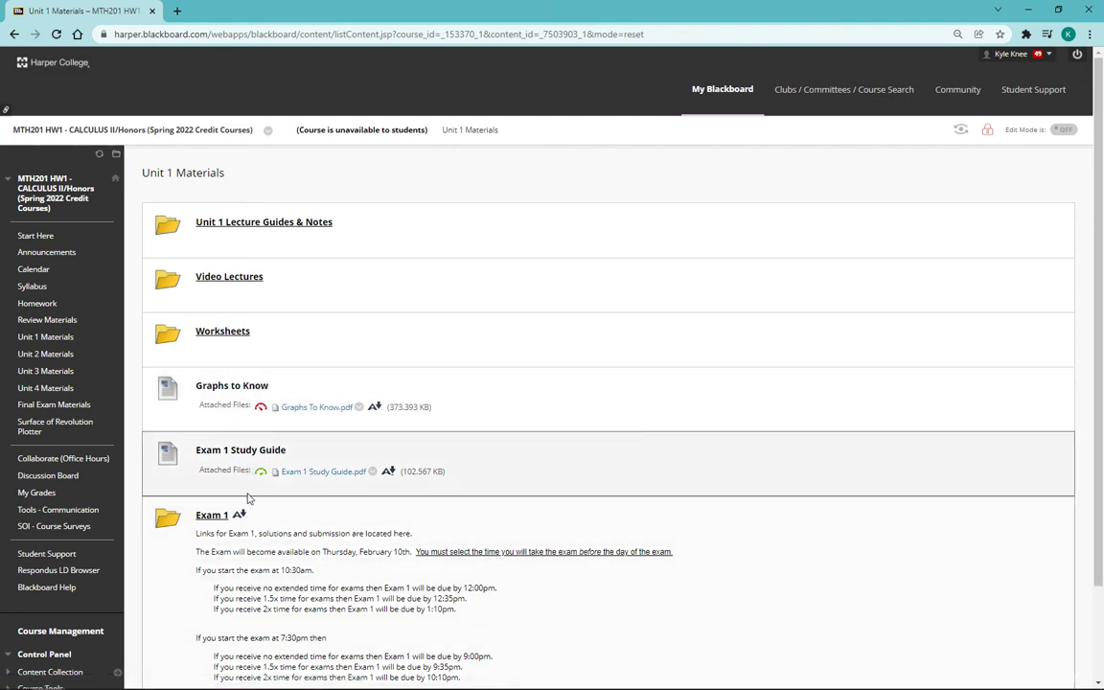
pyautogui.moveTo(337, 482)
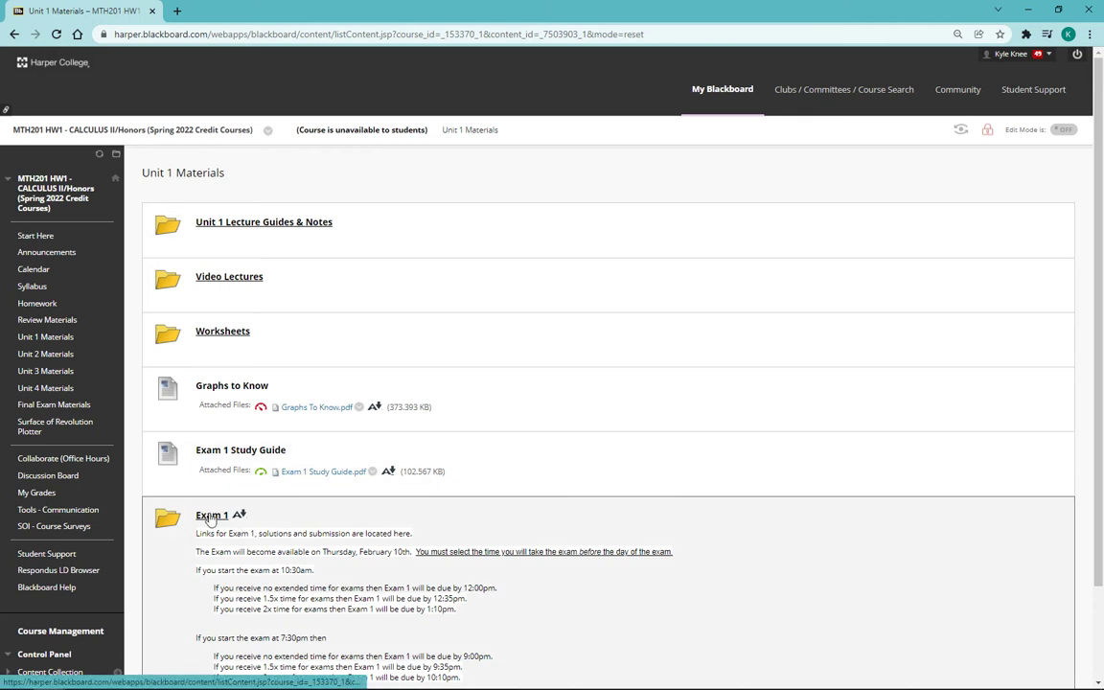
pyautogui.moveTo(268, 230)
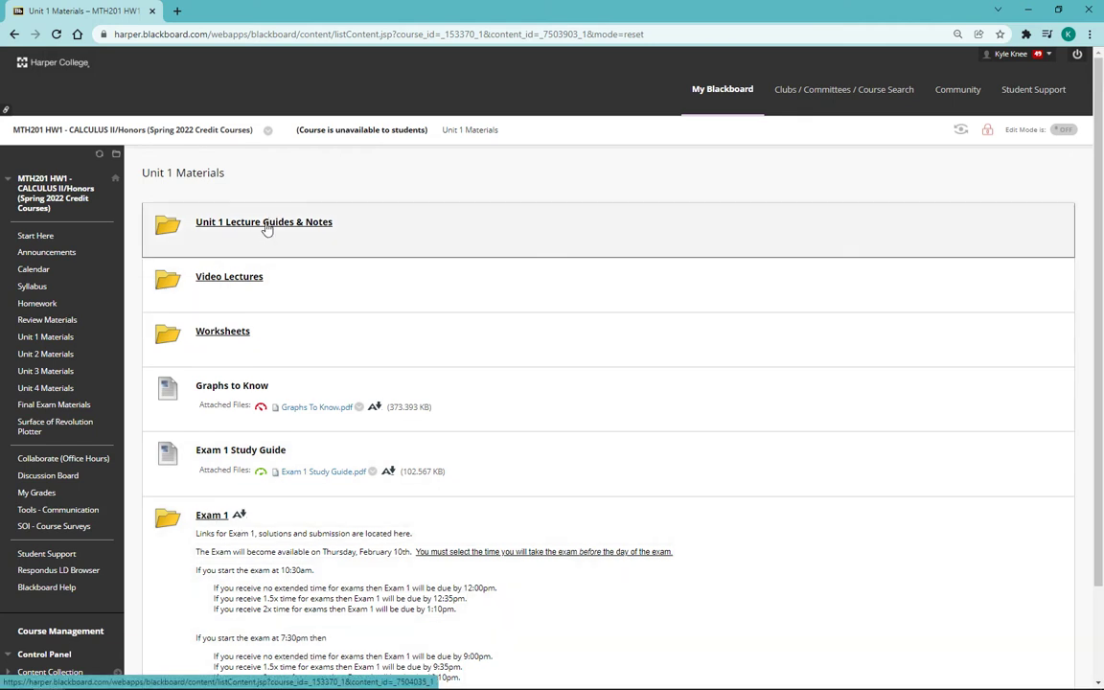
pyautogui.click(263, 221)
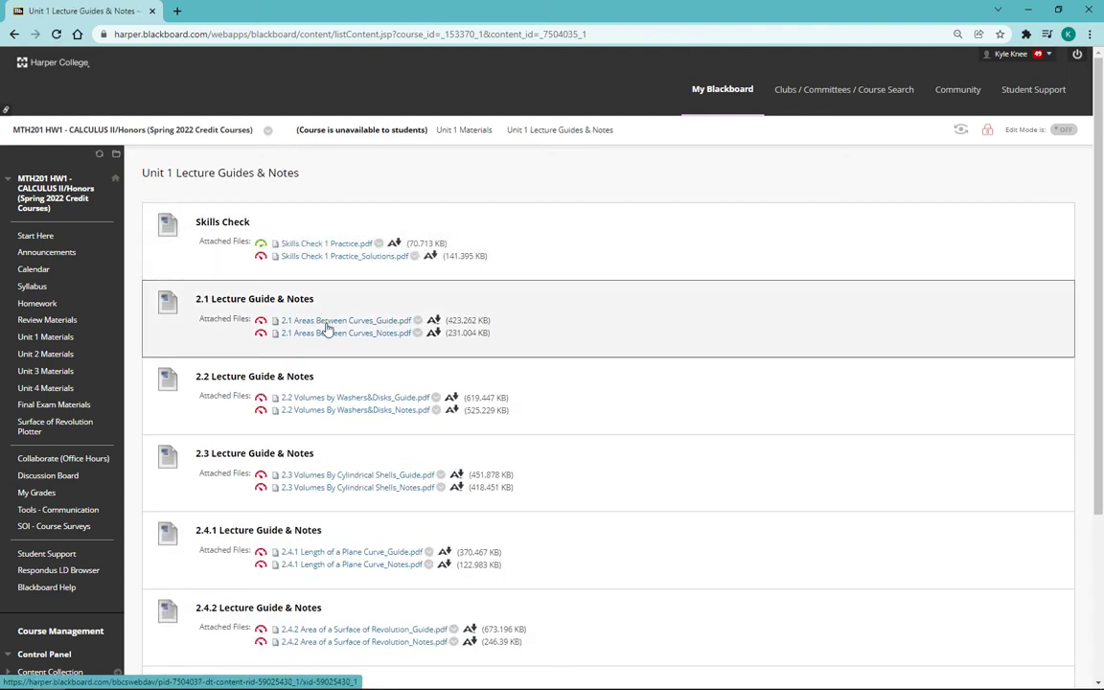
pyautogui.click(346, 320)
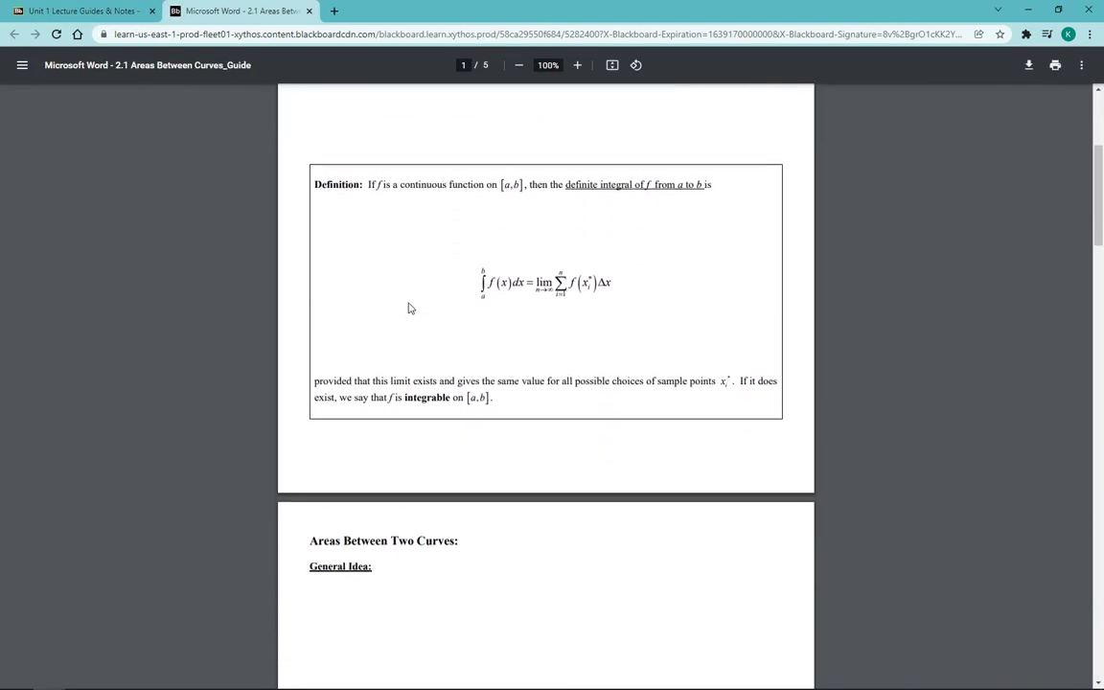
# Page down through the 2.1 Areas Between Curves guide PDF and back up to its start.
pyautogui.scroll(-3)
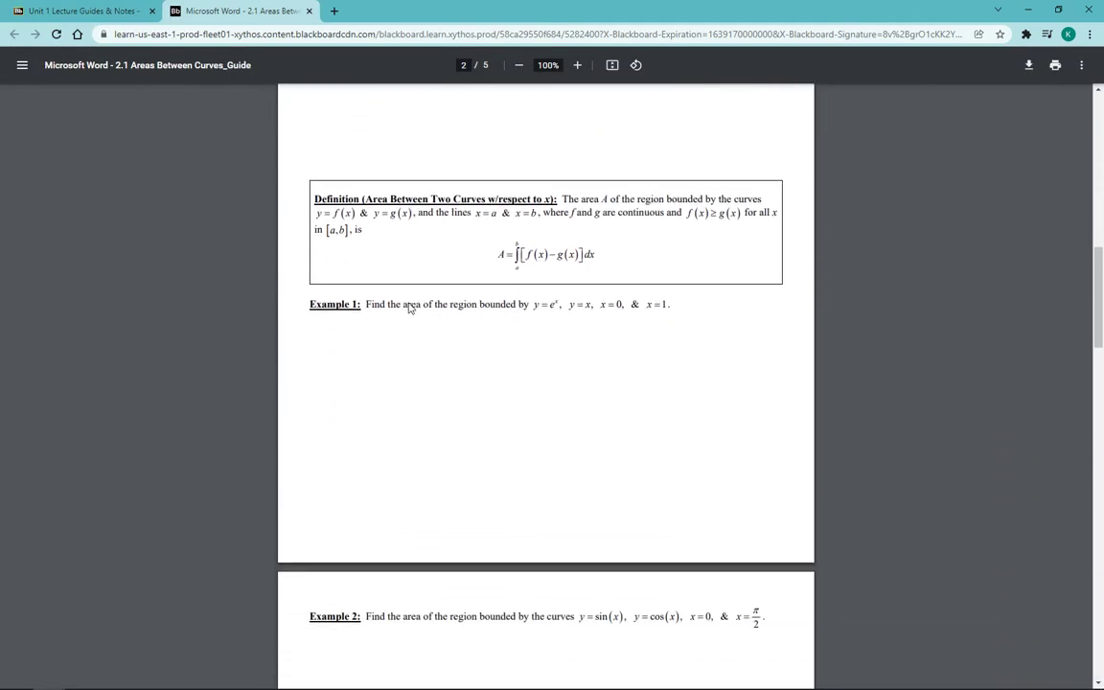
pyautogui.scroll(-3)
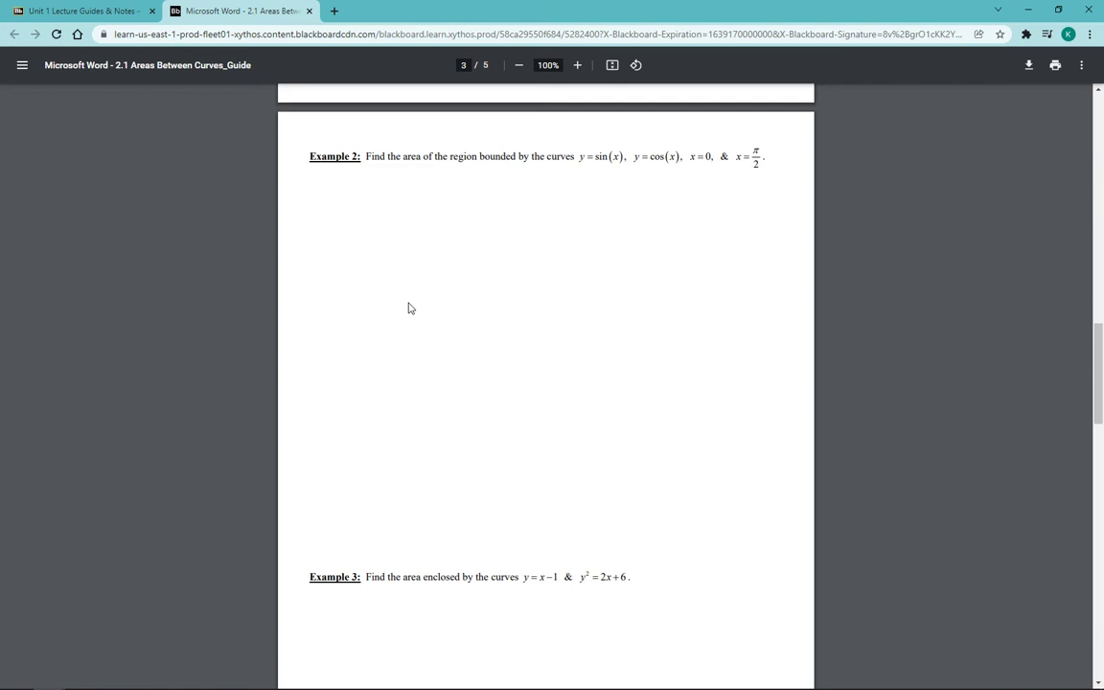
pyautogui.moveTo(454, 264)
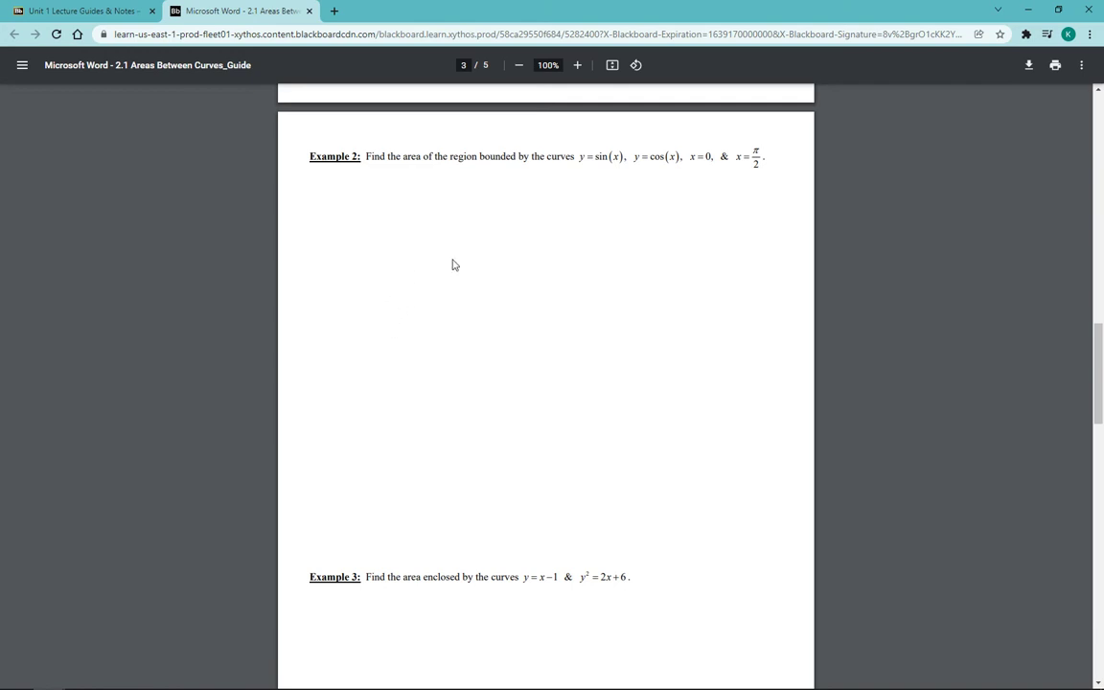
pyautogui.moveTo(441, 261)
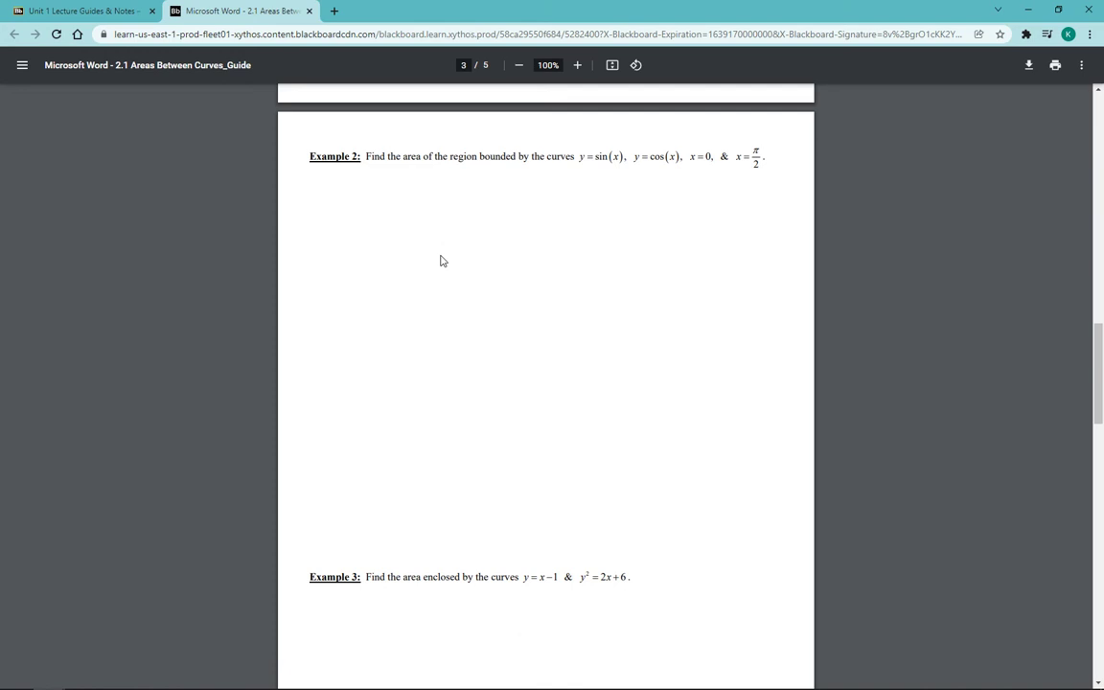
pyautogui.moveTo(443, 246)
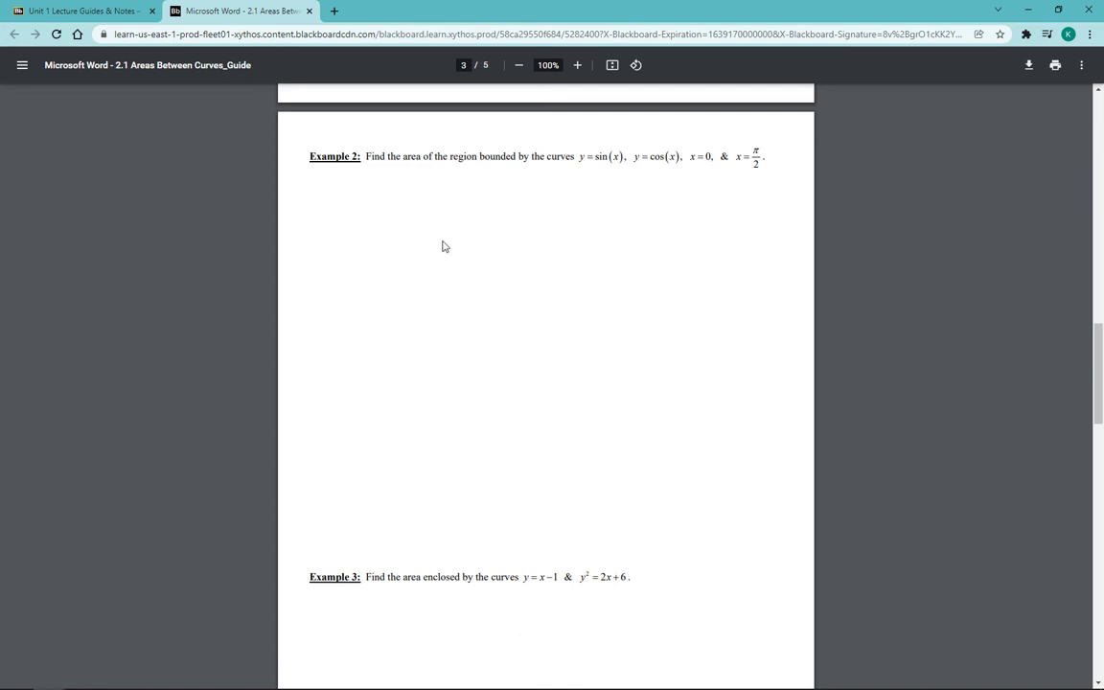
pyautogui.scroll(3)
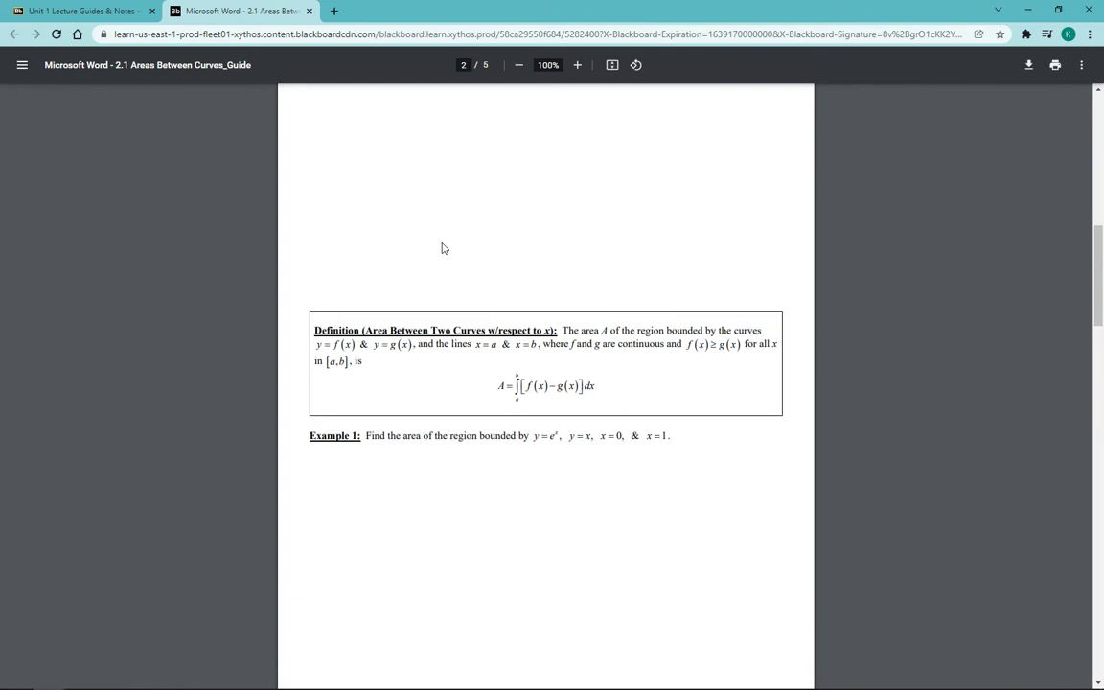
pyautogui.moveTo(439, 256)
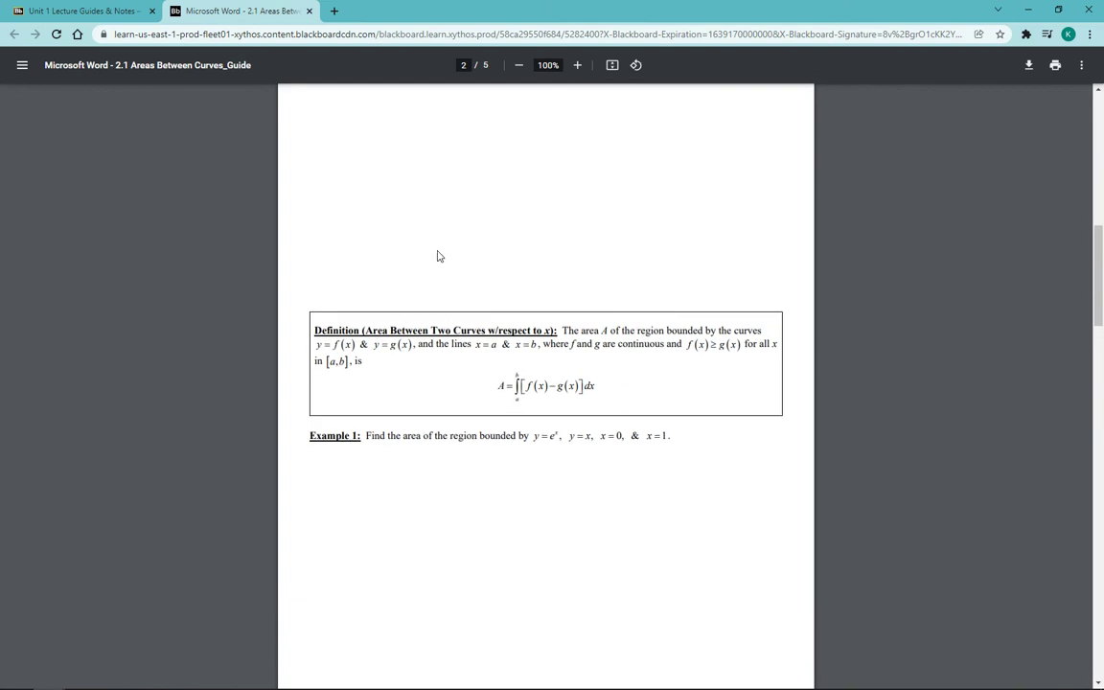
pyautogui.scroll(3)
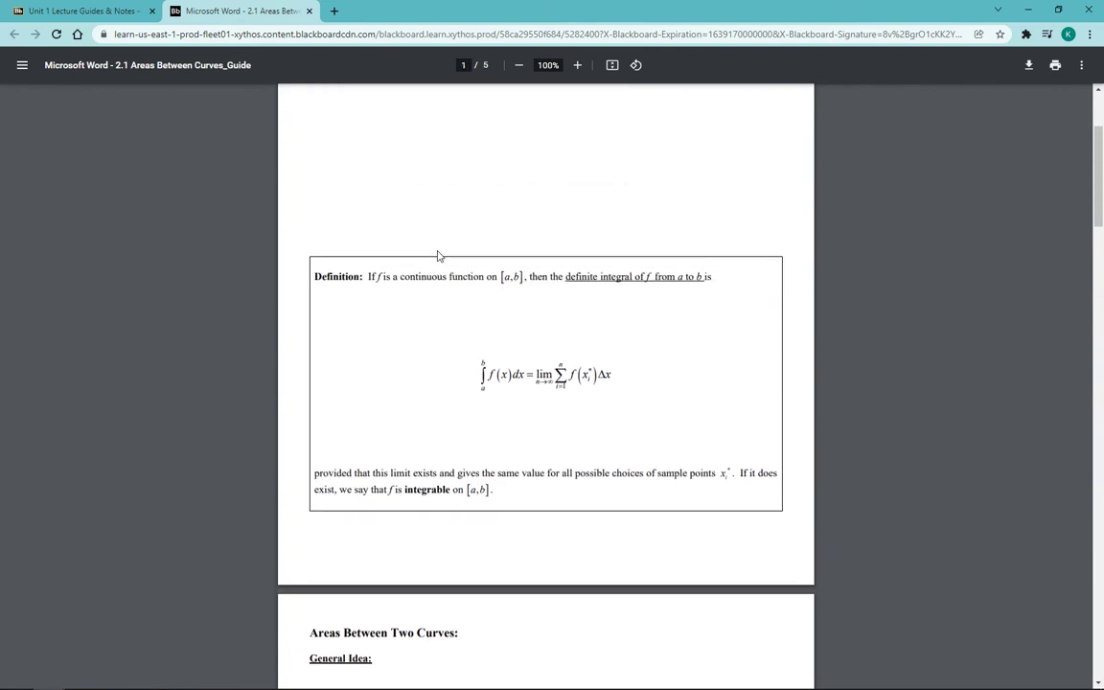
pyautogui.scroll(3)
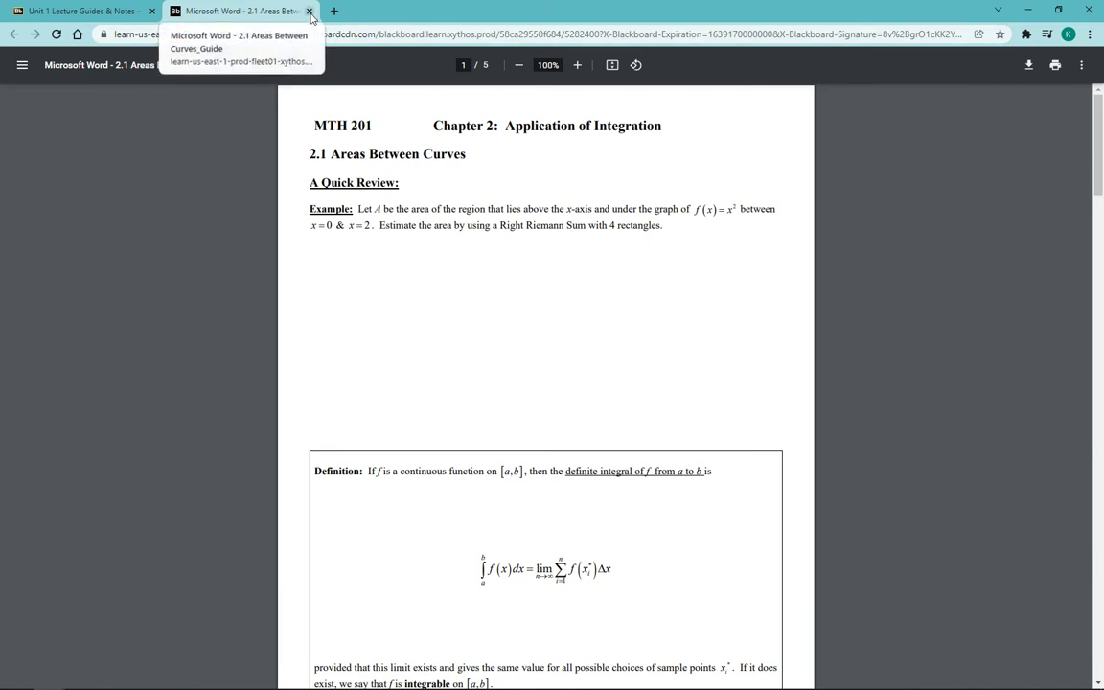
# Scroll to the guide's end, then open 2.1 Areas Between Curves_Notes.pdf from Unit 1 Lecture Guides & Notes.
pyautogui.scroll(-3)
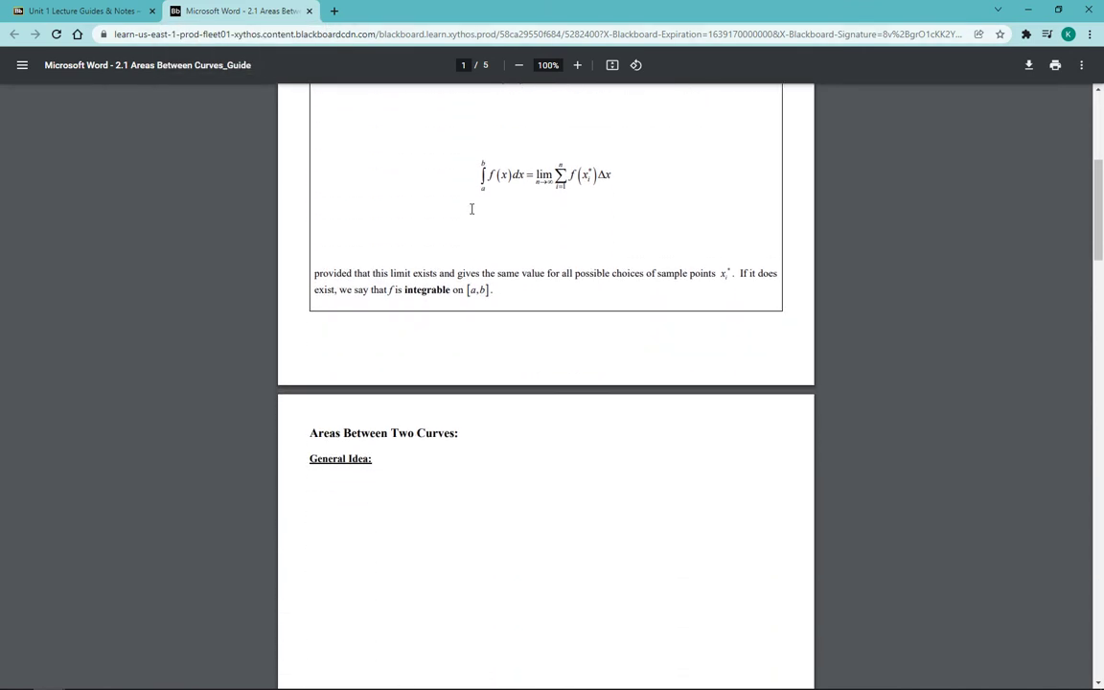
pyautogui.scroll(-3)
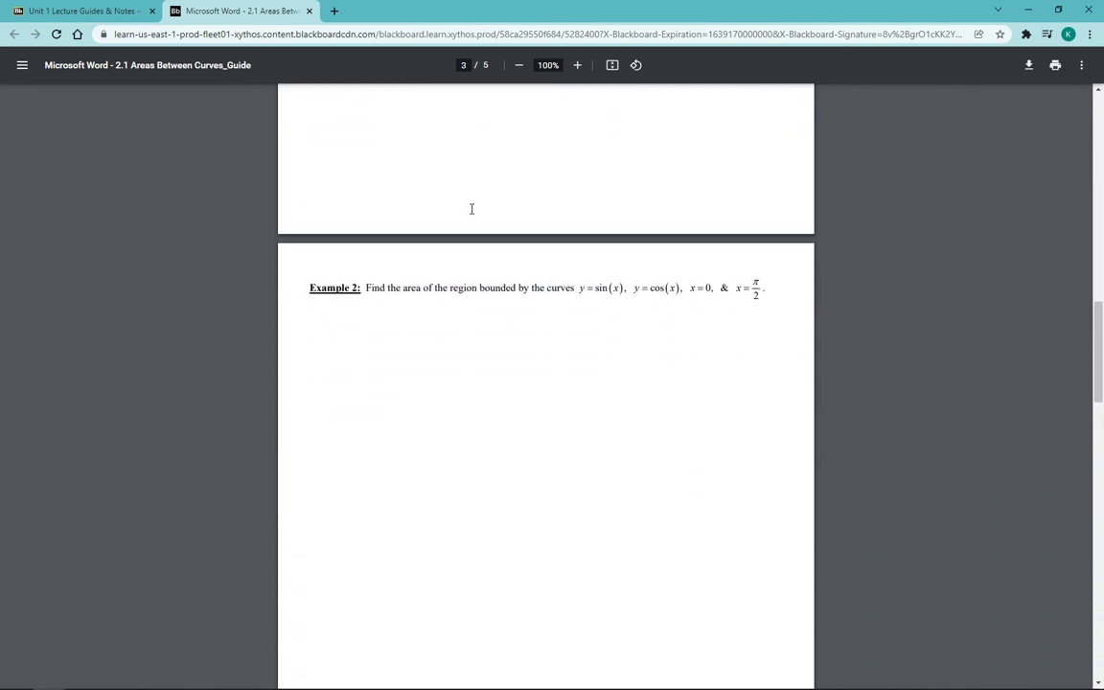
pyautogui.scroll(-3)
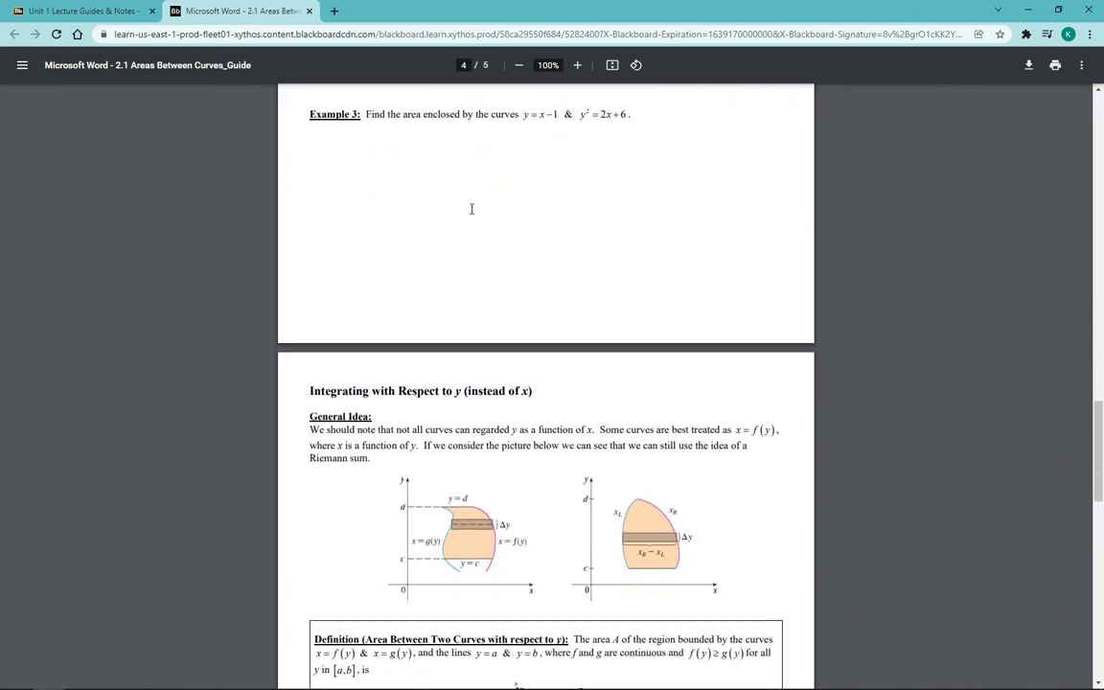
pyautogui.scroll(-3)
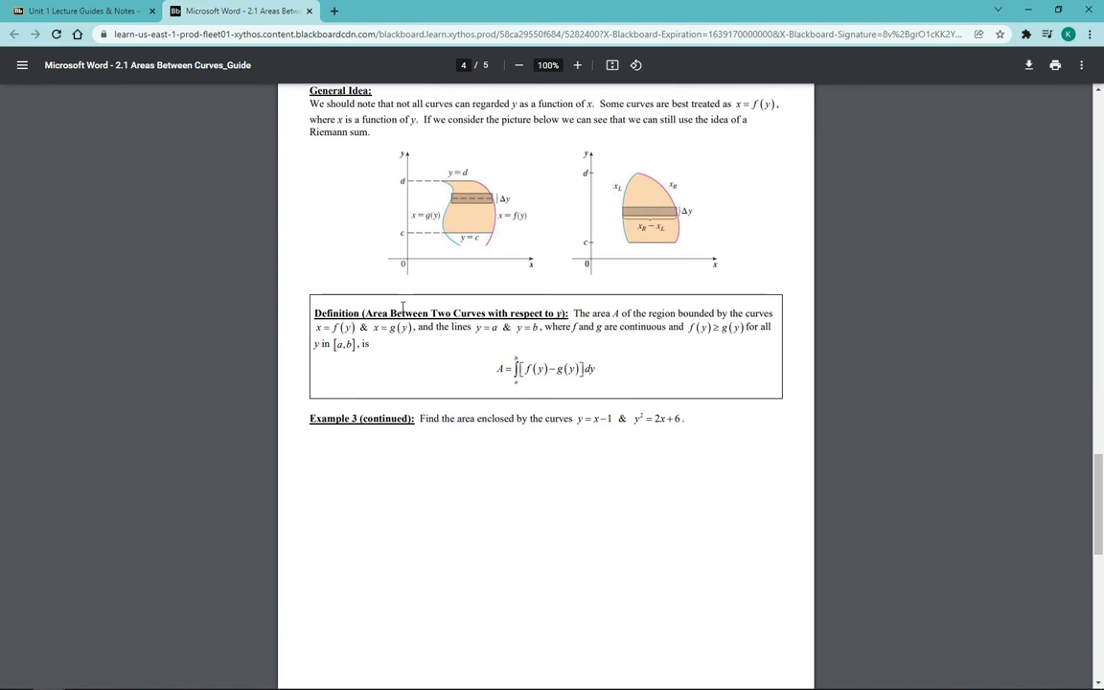
pyautogui.scroll(-3)
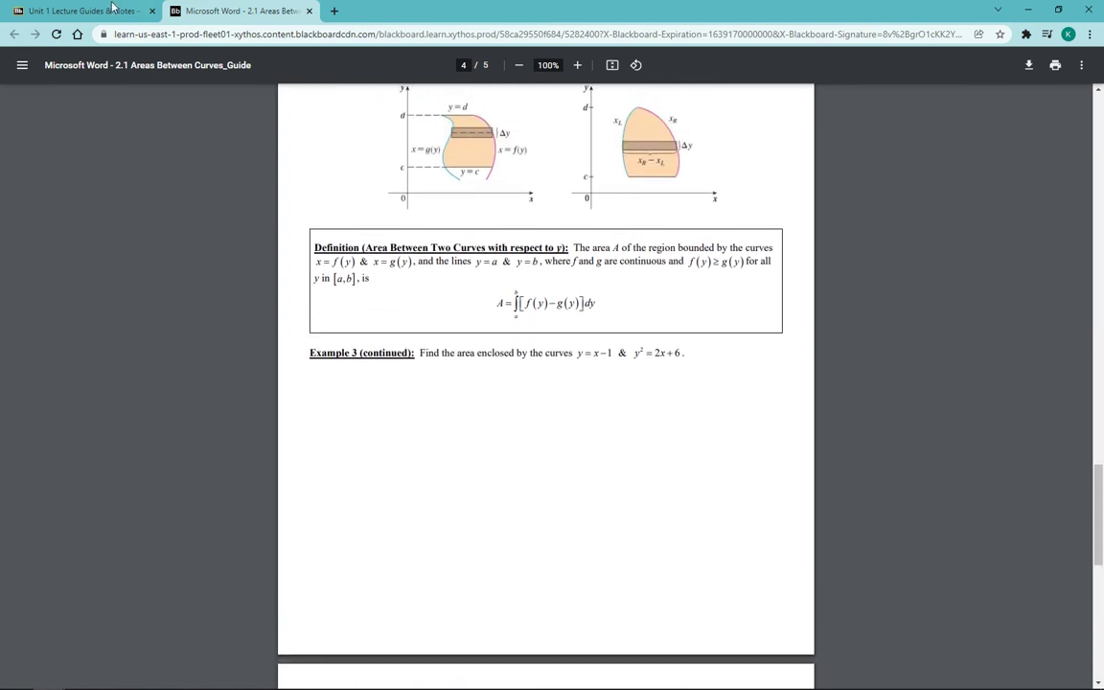
pyautogui.click(81, 11)
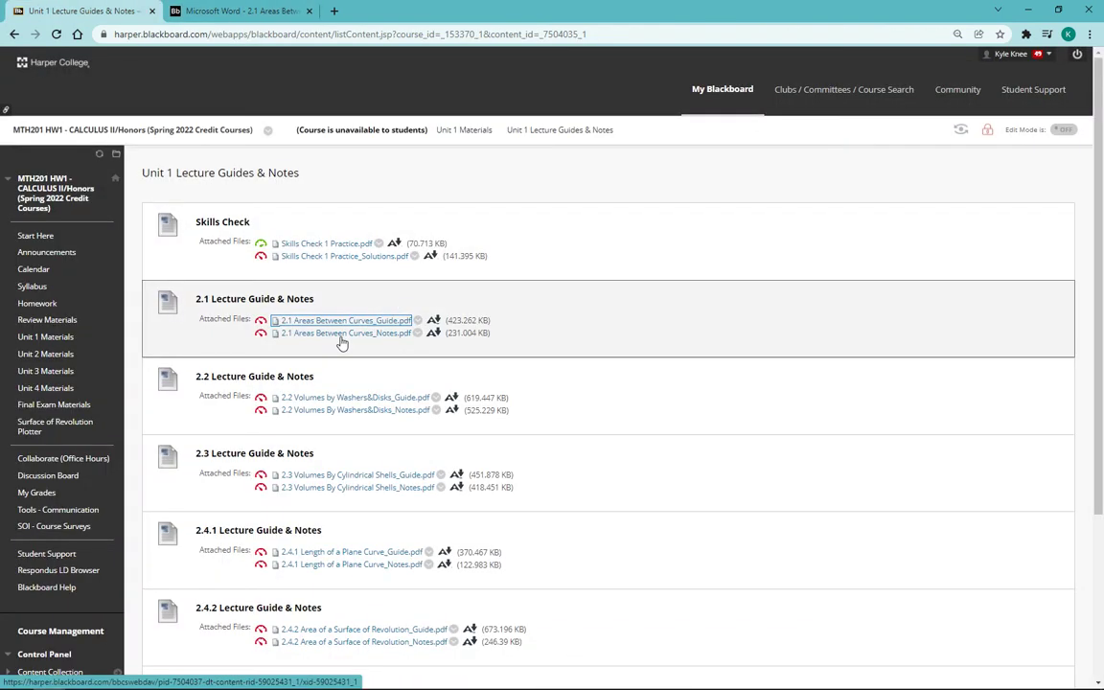
pyautogui.click(342, 320)
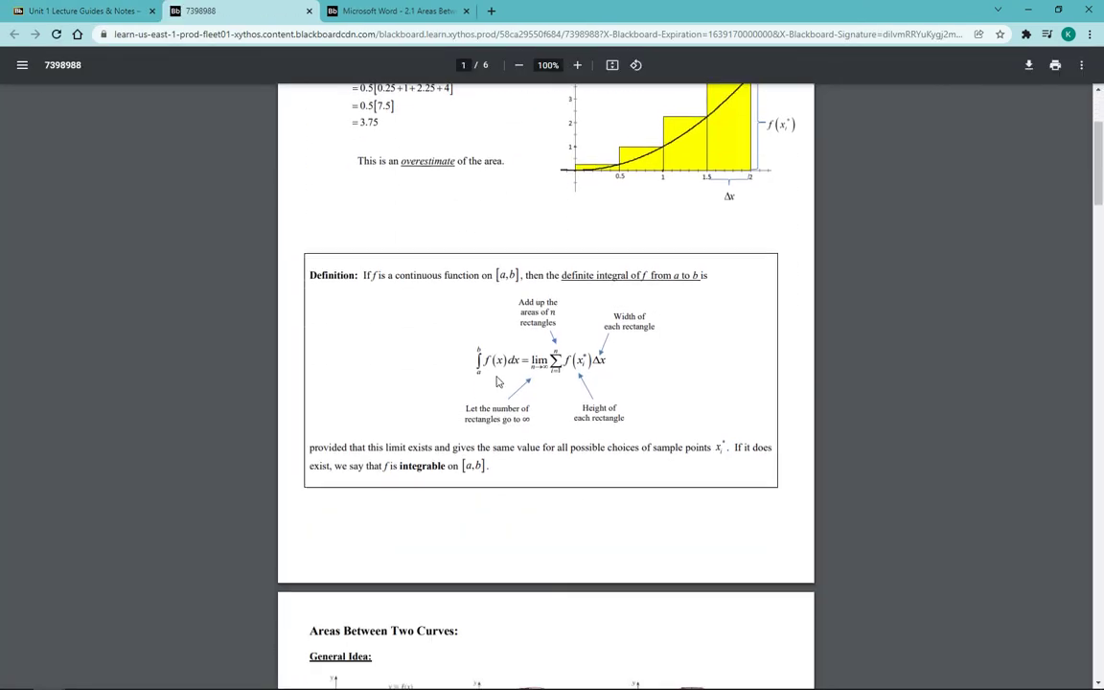
# Scroll the 2.1 notes through the worked Examples 1–3, then return to Unit 1 Lecture Guides & Notes.
pyautogui.scroll(-3)
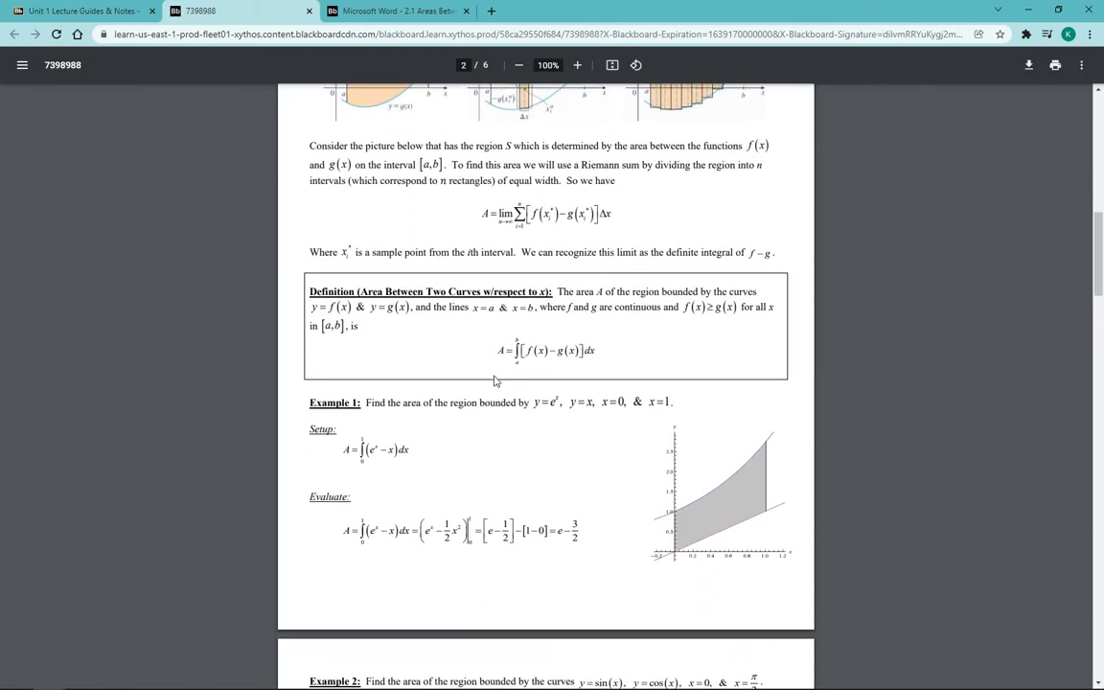
pyautogui.scroll(-3)
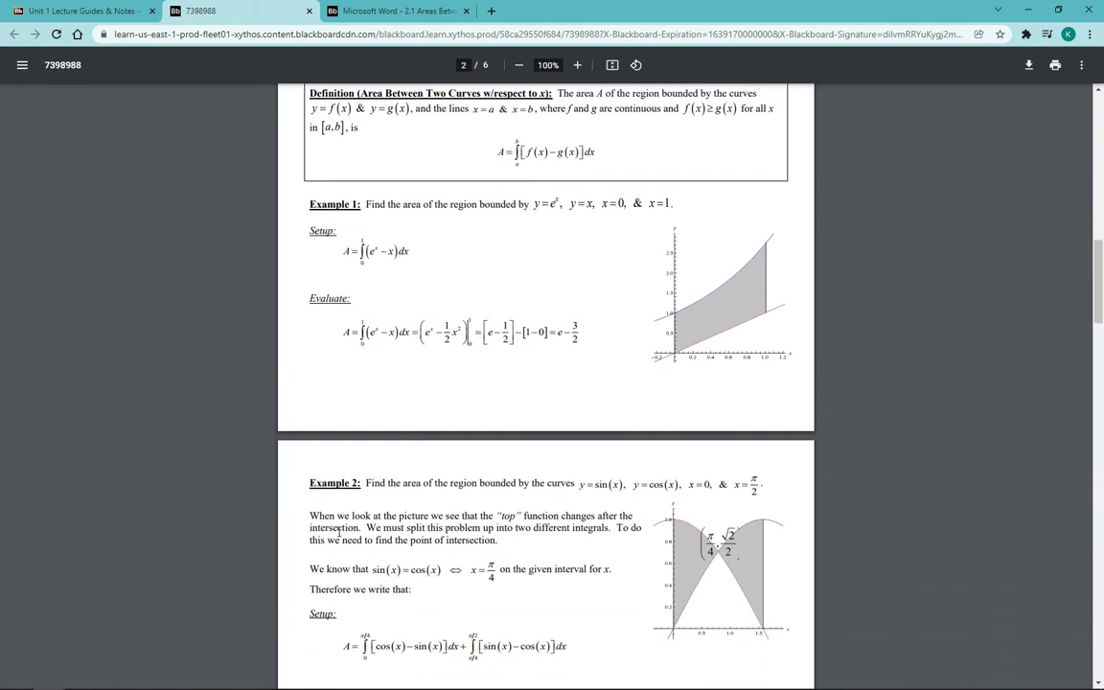
pyautogui.moveTo(396, 472)
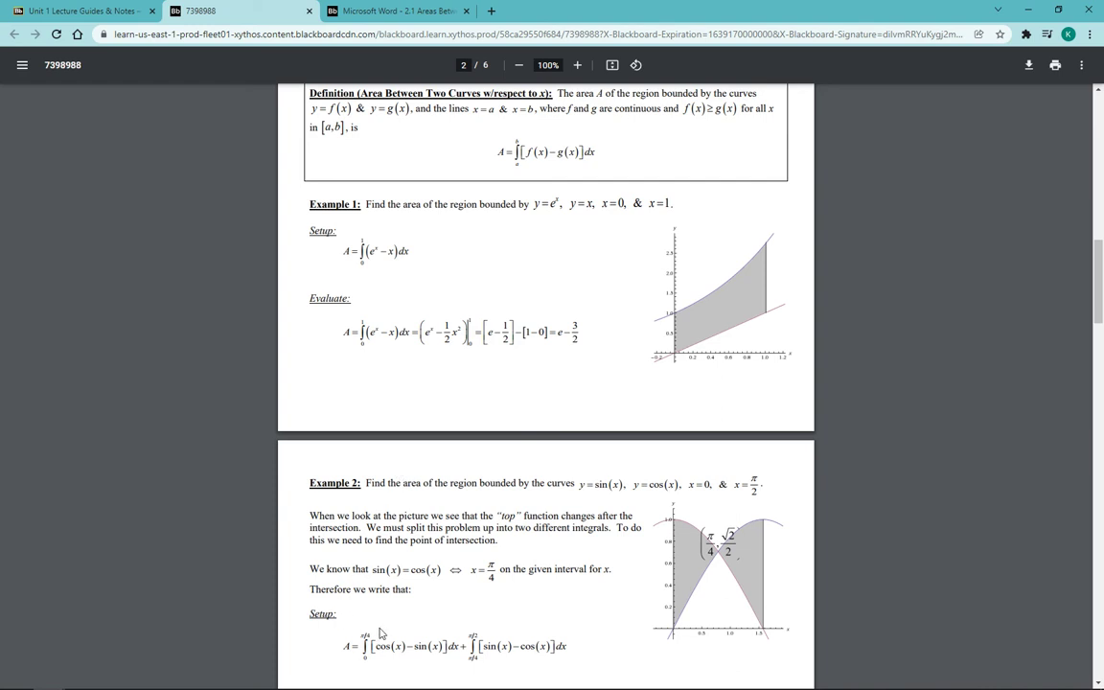
pyautogui.scroll(-3)
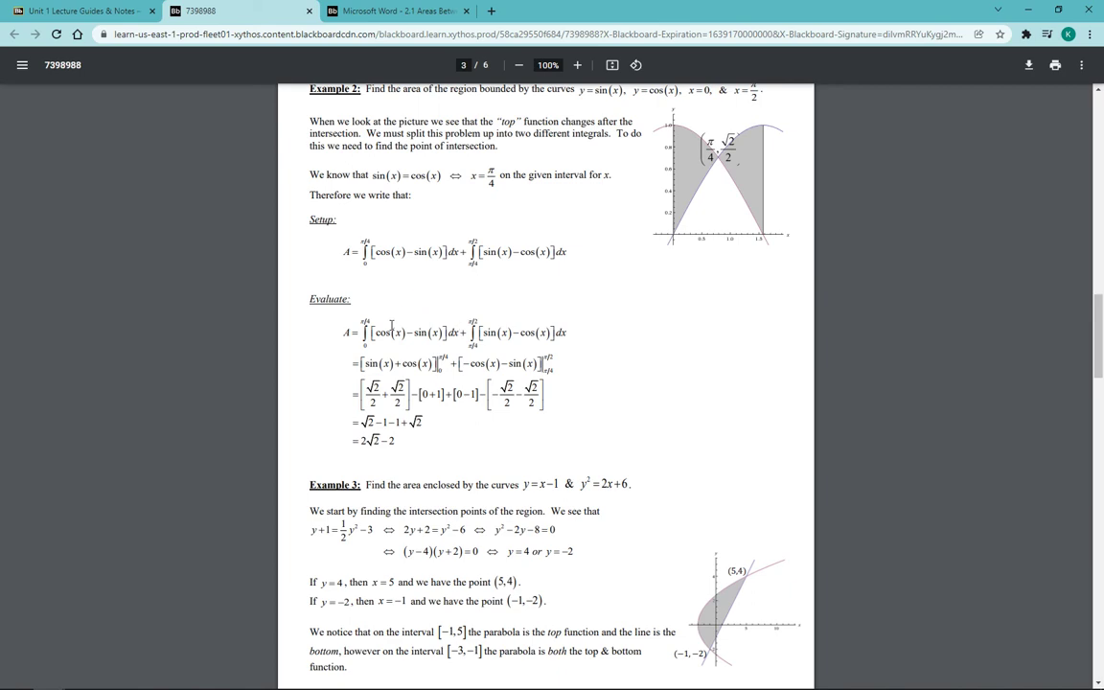
pyautogui.scroll(-3)
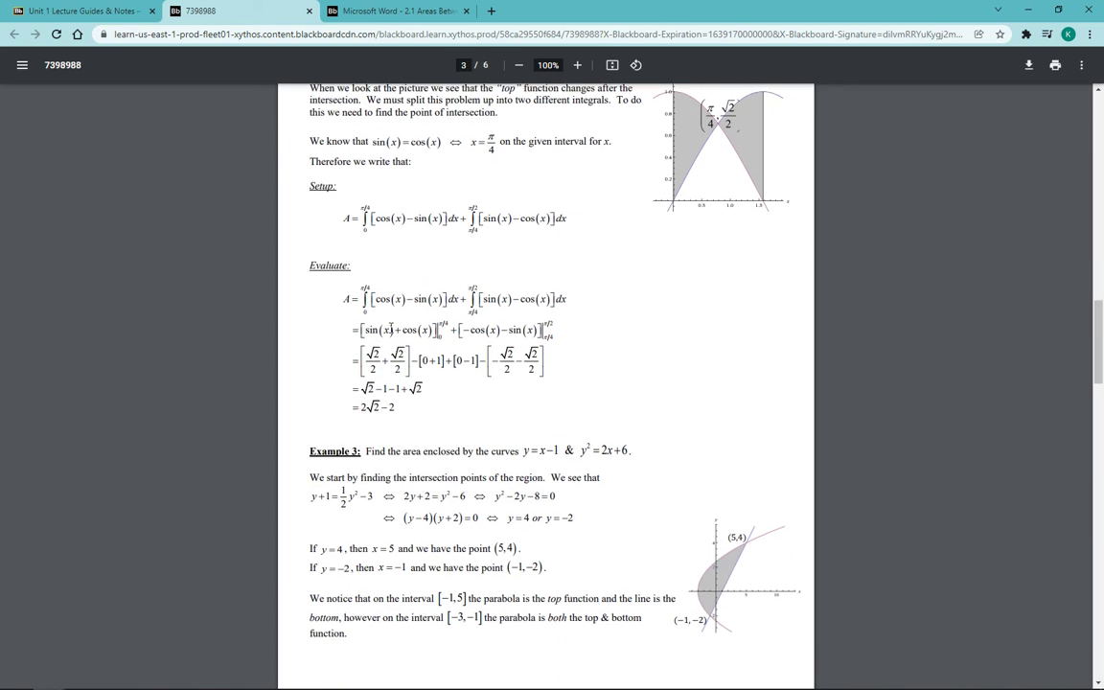
pyautogui.scroll(-3)
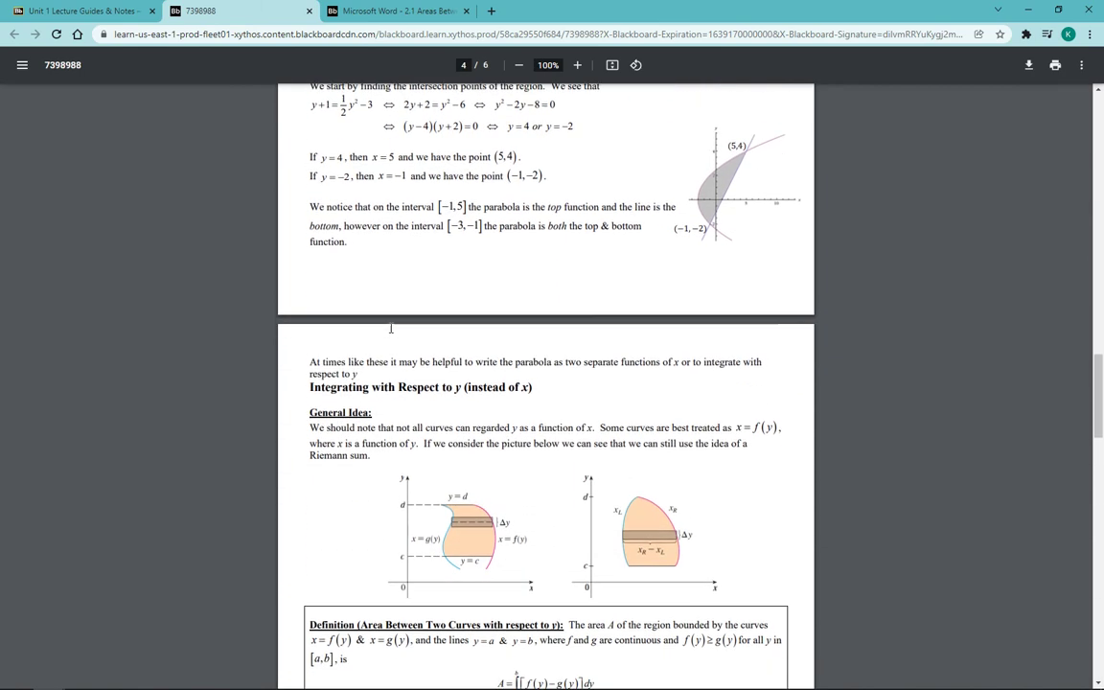
pyautogui.scroll(-3)
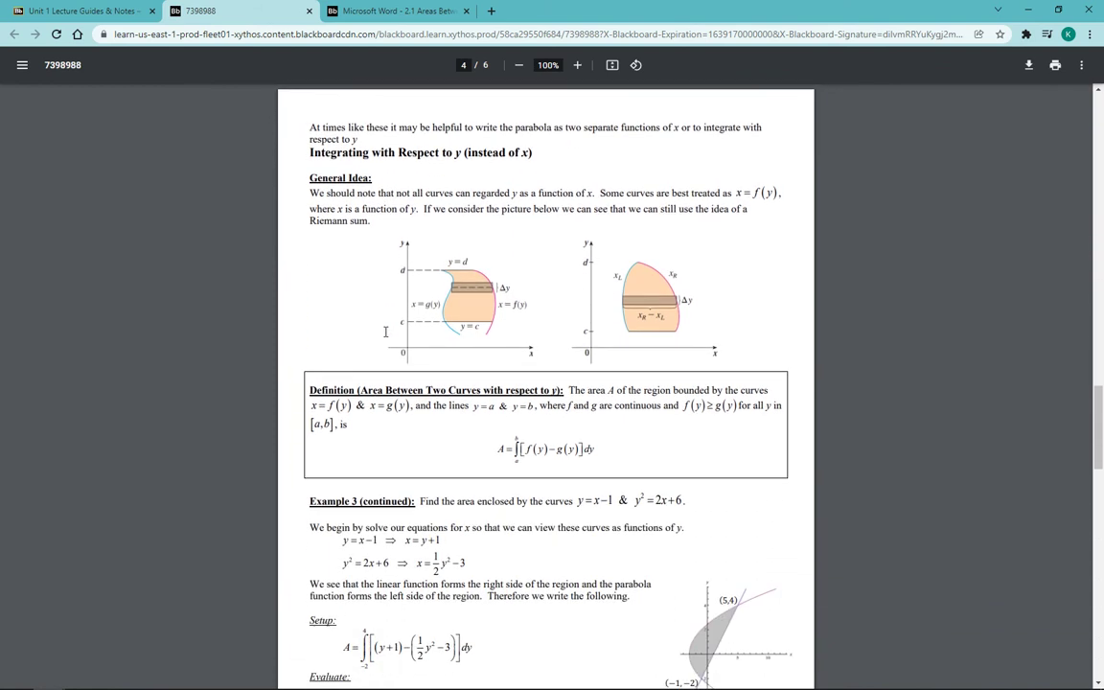
pyautogui.scroll(-3)
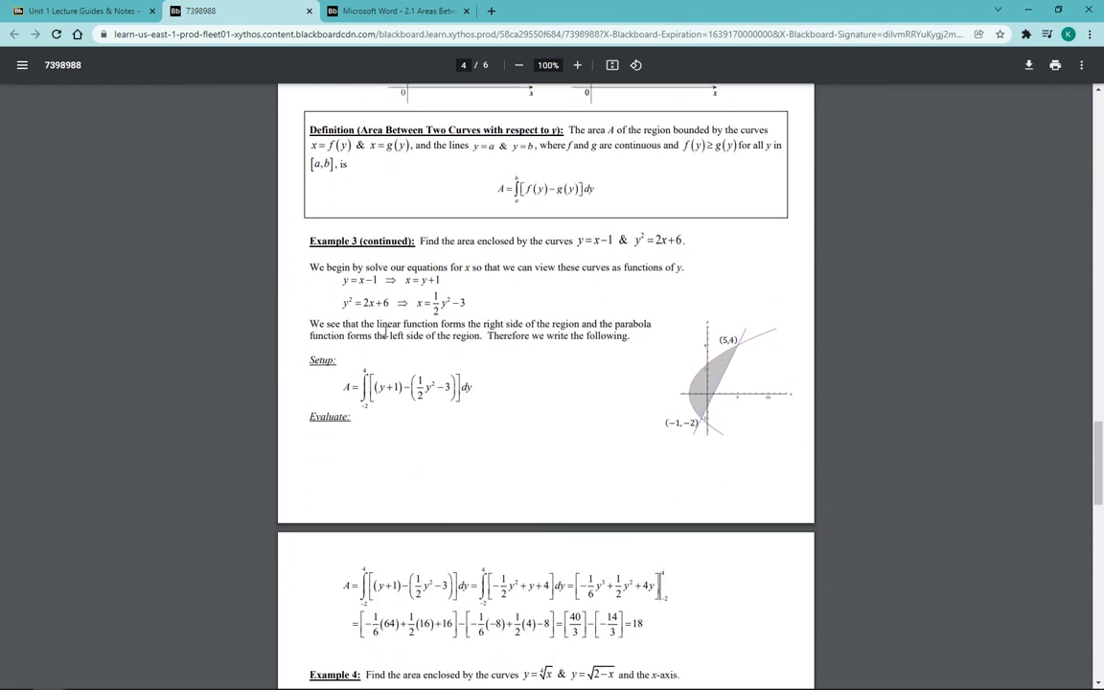
pyautogui.scroll(-3)
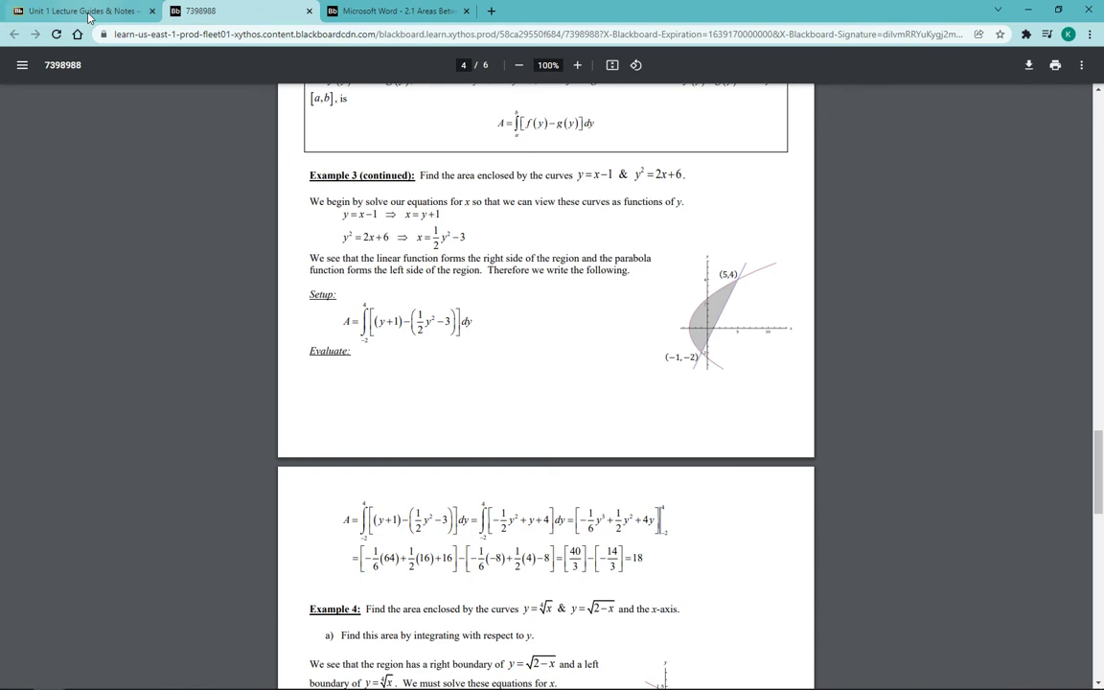
pyautogui.click(81, 10)
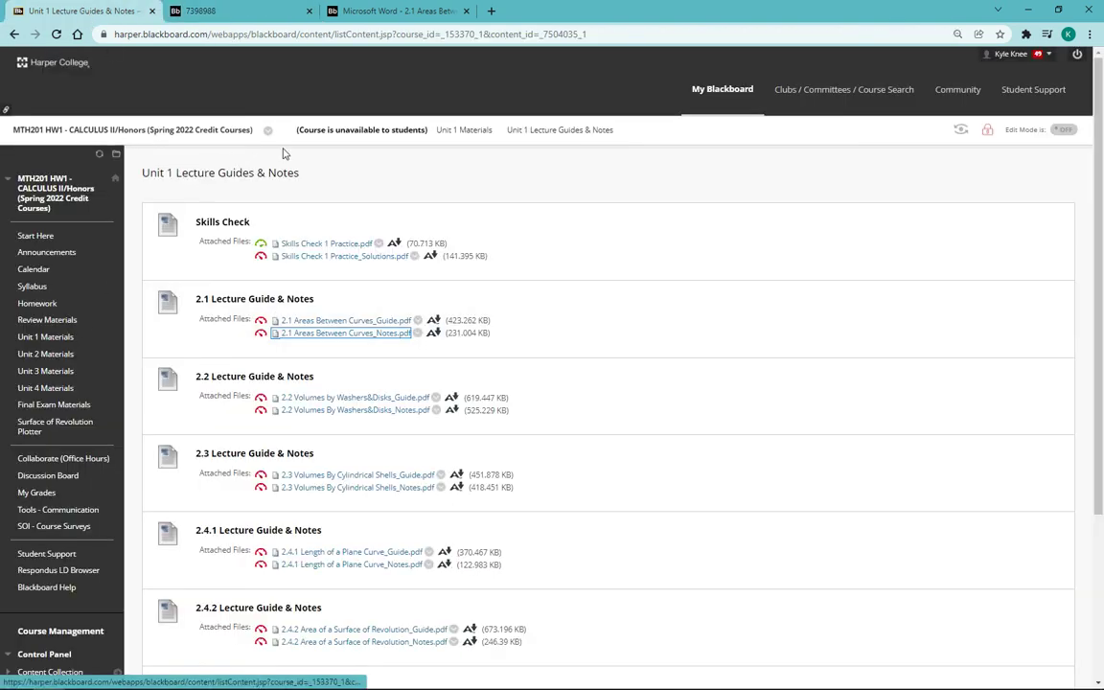
# From Unit 1 Materials, open Video Lectures and its Section 2.1: Area Between Curves folder.
pyautogui.click(463, 129)
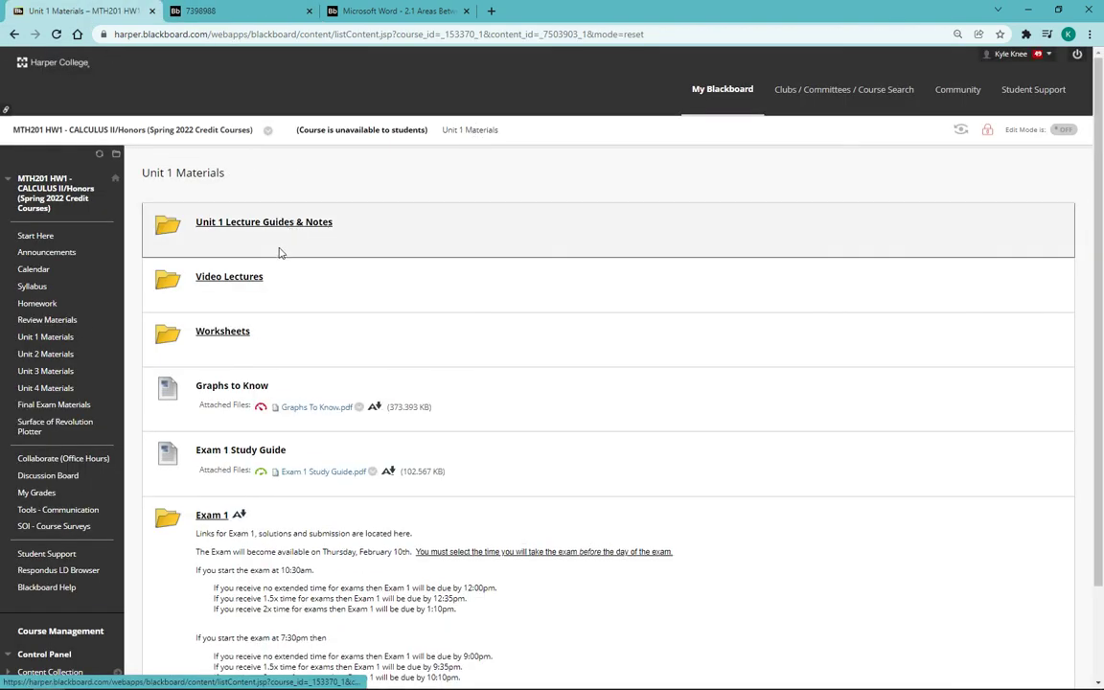
pyautogui.moveTo(237, 283)
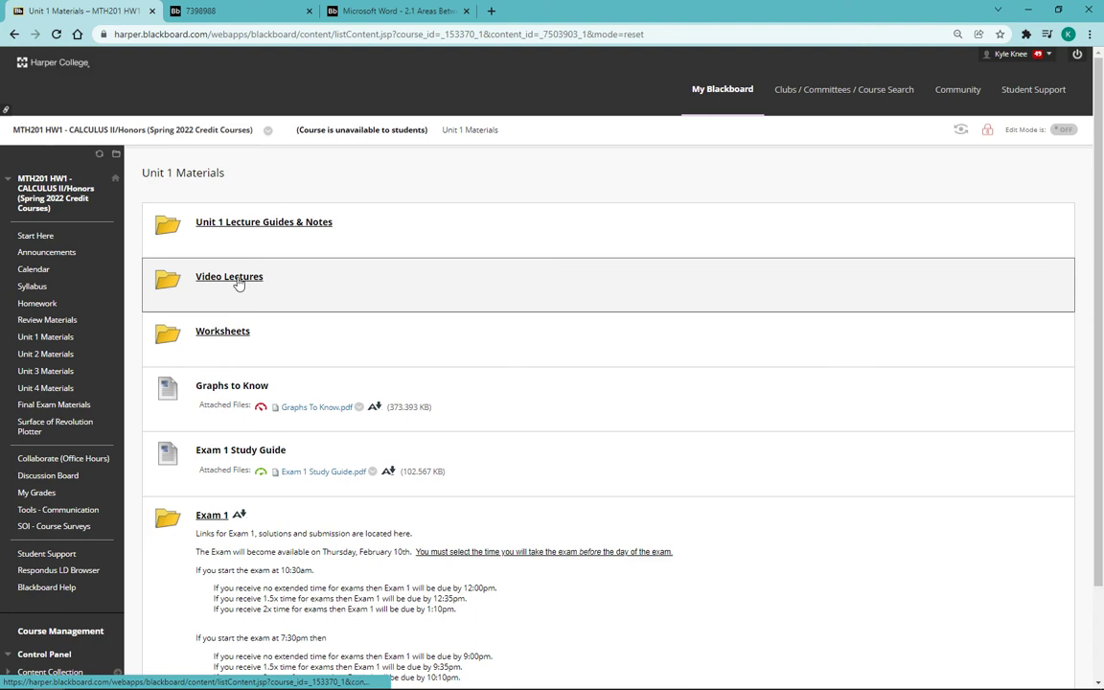
pyautogui.click(230, 276)
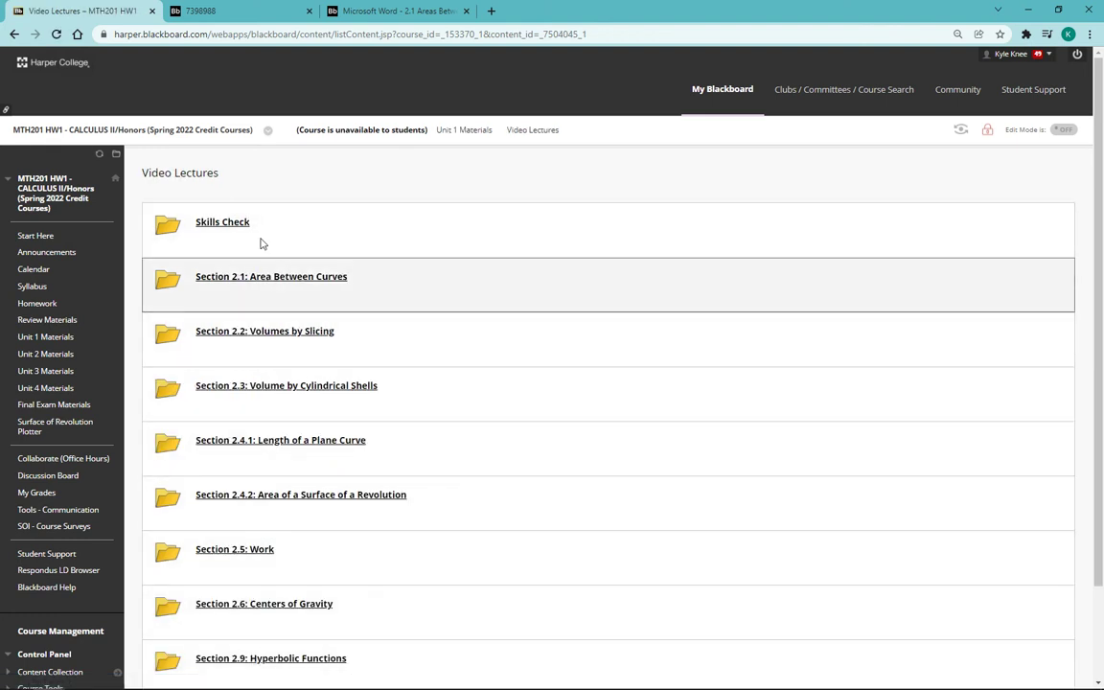
pyautogui.moveTo(236, 285)
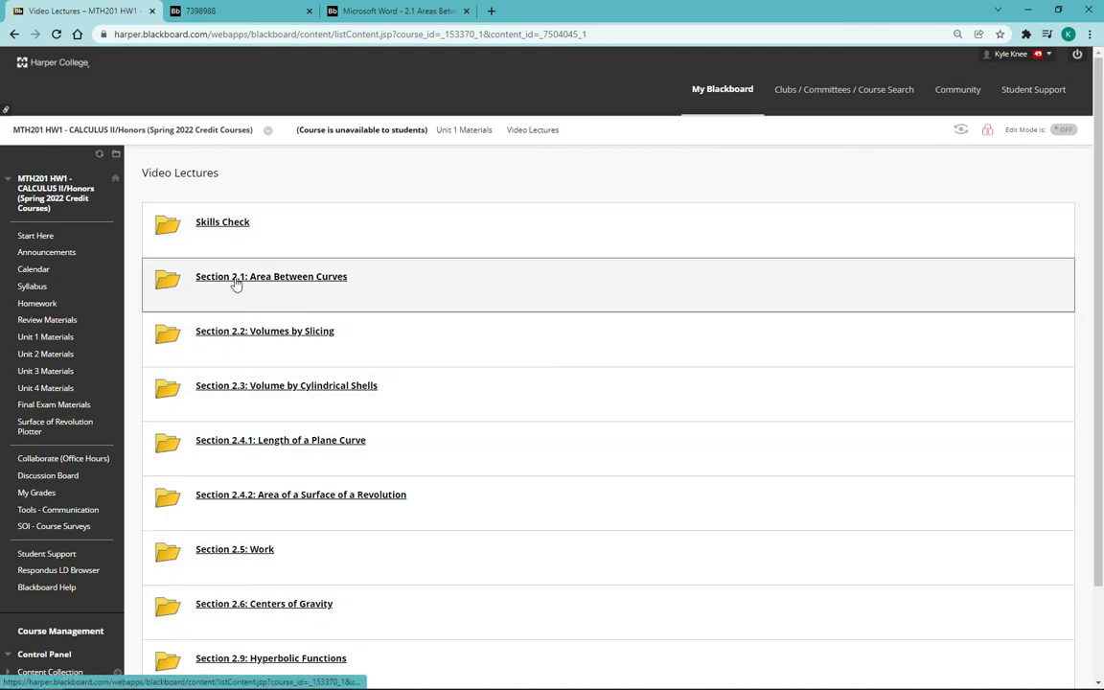
pyautogui.click(272, 276)
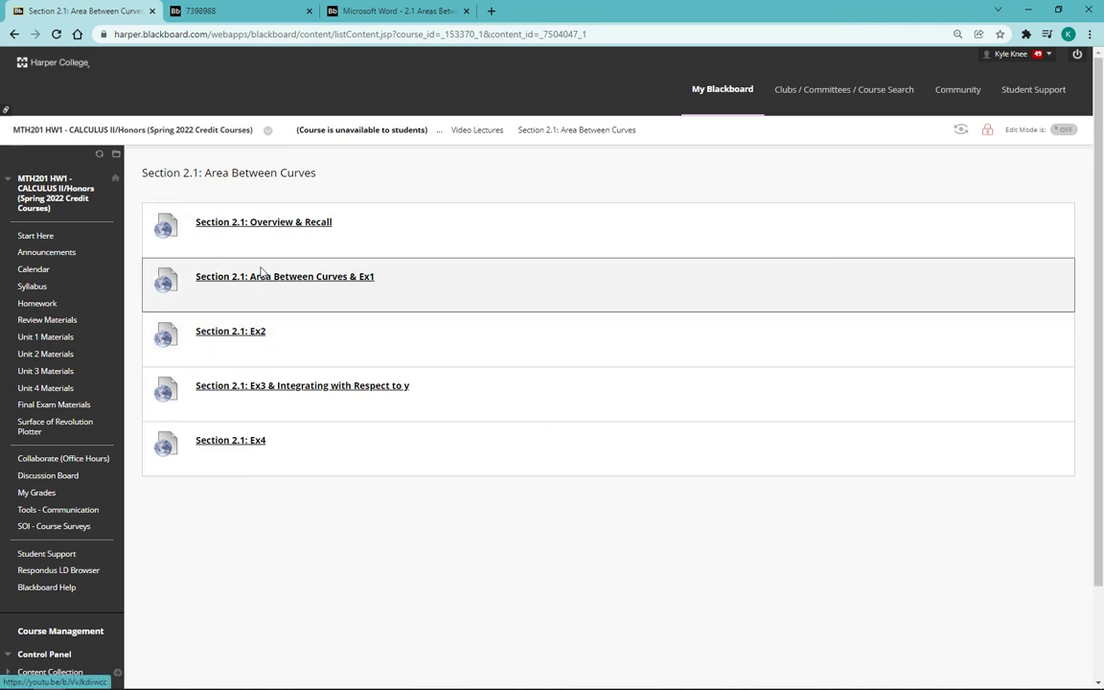
pyautogui.moveTo(439, 157)
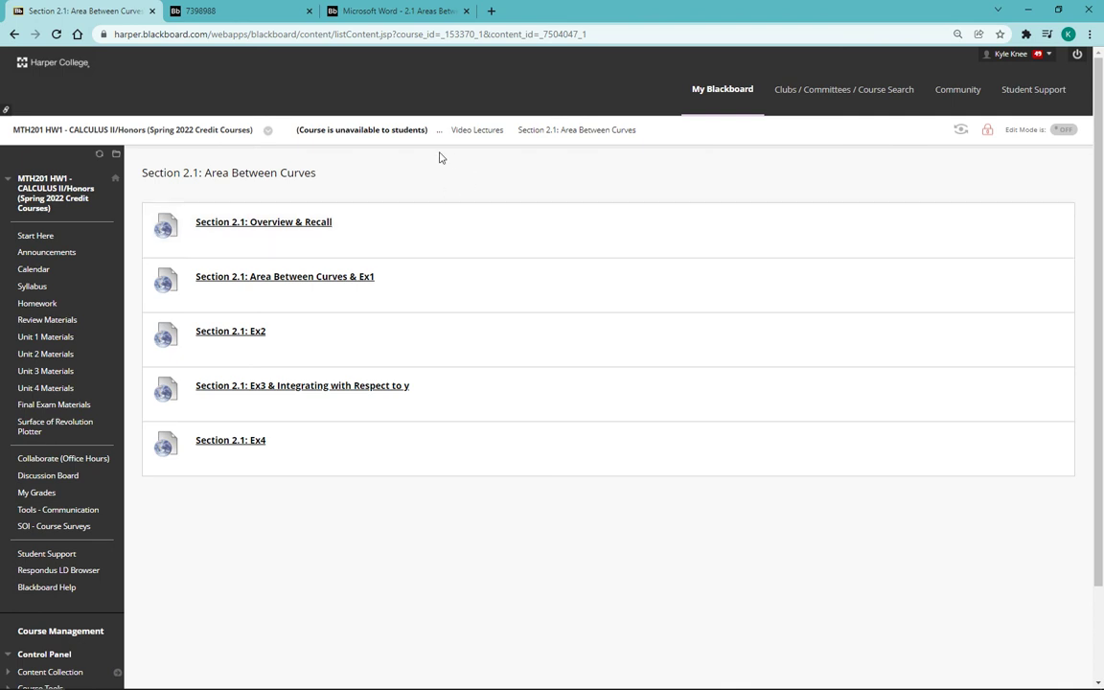
# Return to Unit 1 Materials via the breadcrumb and open the Worksheets folder for sections 2.1–2.5.
pyautogui.click(45, 336)
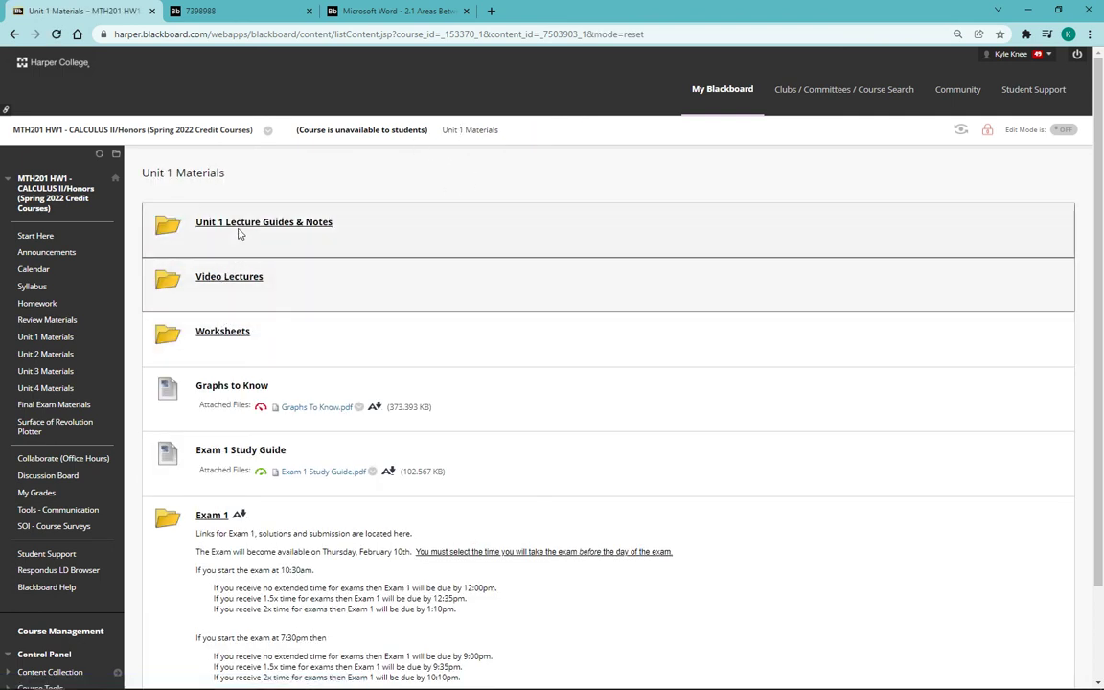
pyautogui.moveTo(223, 330)
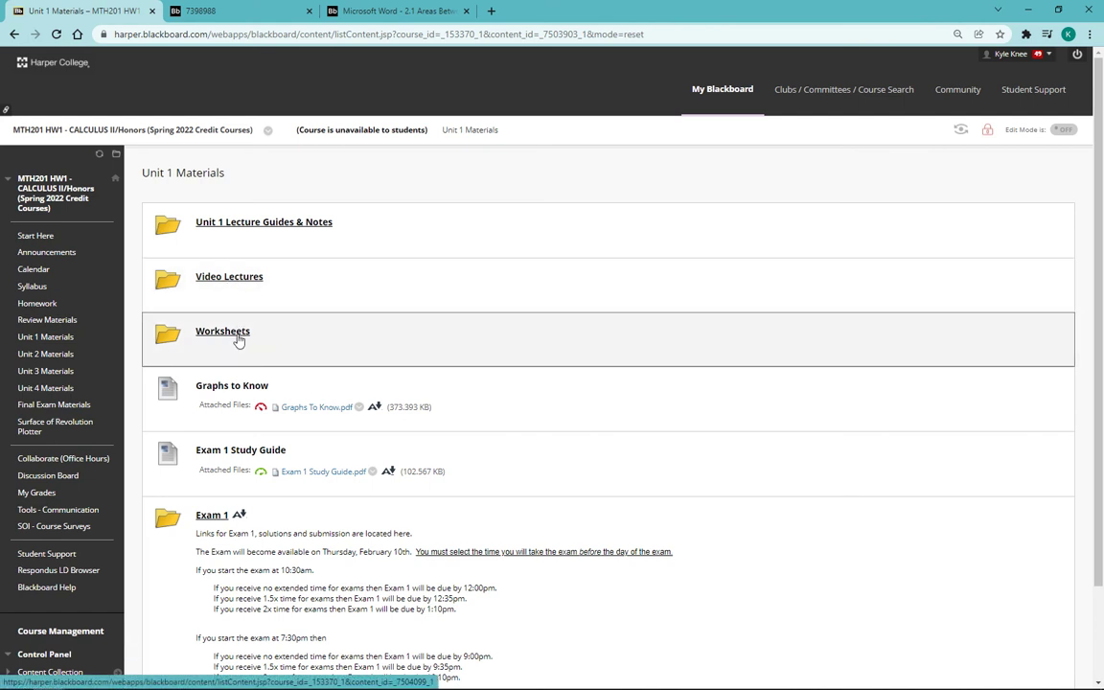
pyautogui.click(222, 330)
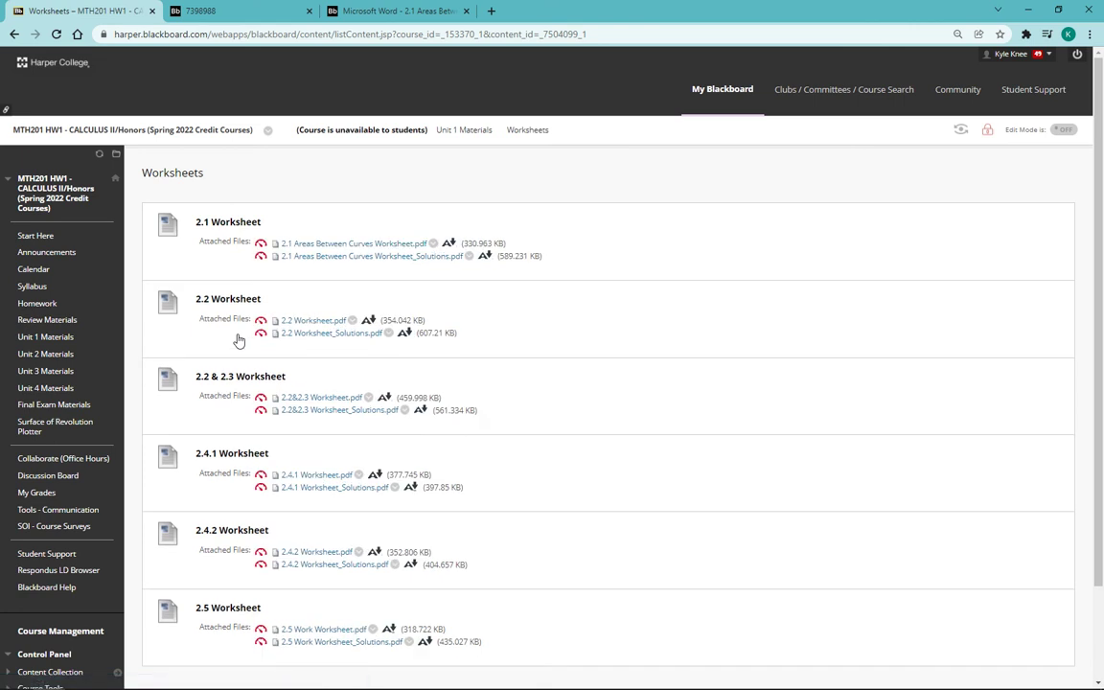
pyautogui.moveTo(312, 248)
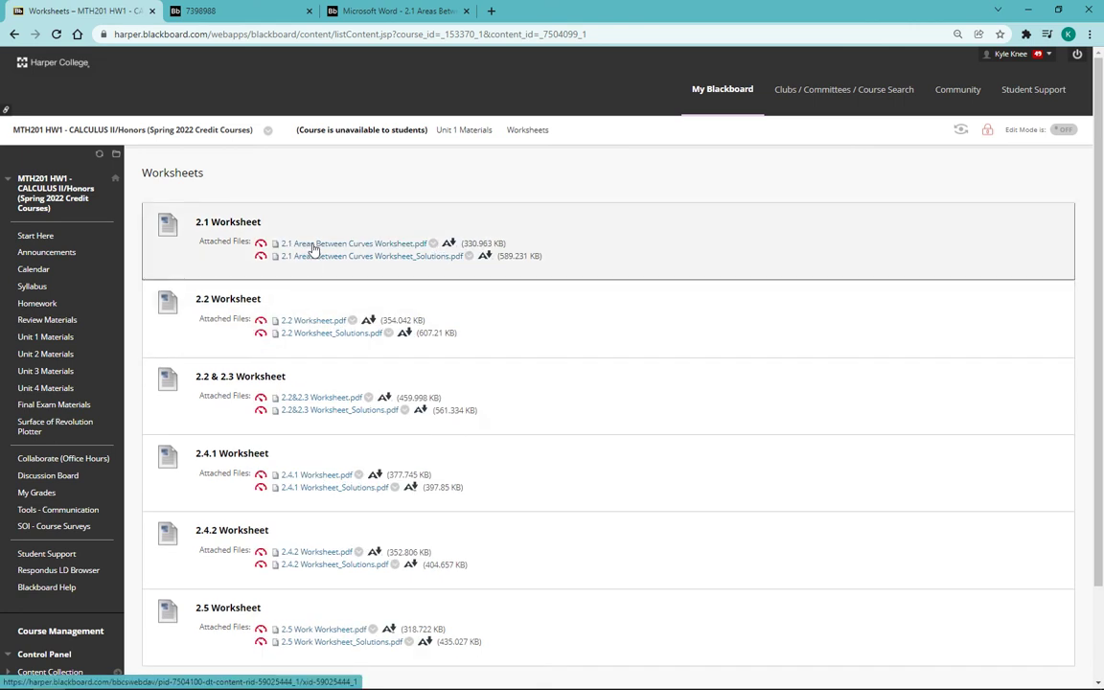
# Open 2.1 Areas Between Curves Worksheet.pdf, page through all four pages, and return to Worksheets.
pyautogui.click(355, 244)
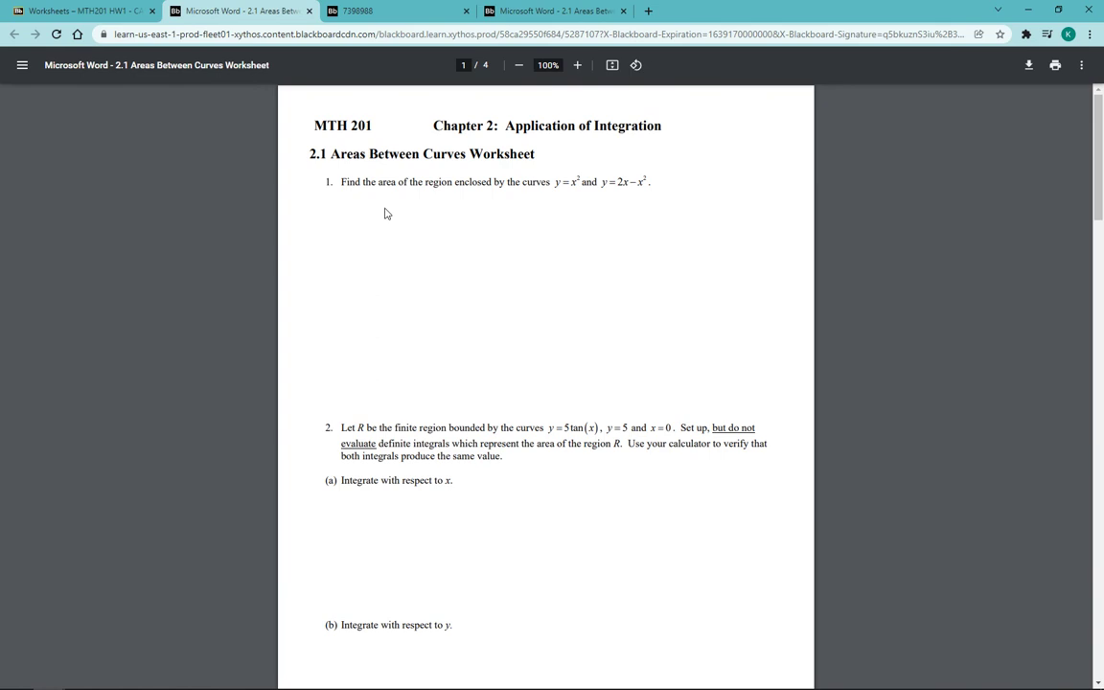
pyautogui.moveTo(399, 177)
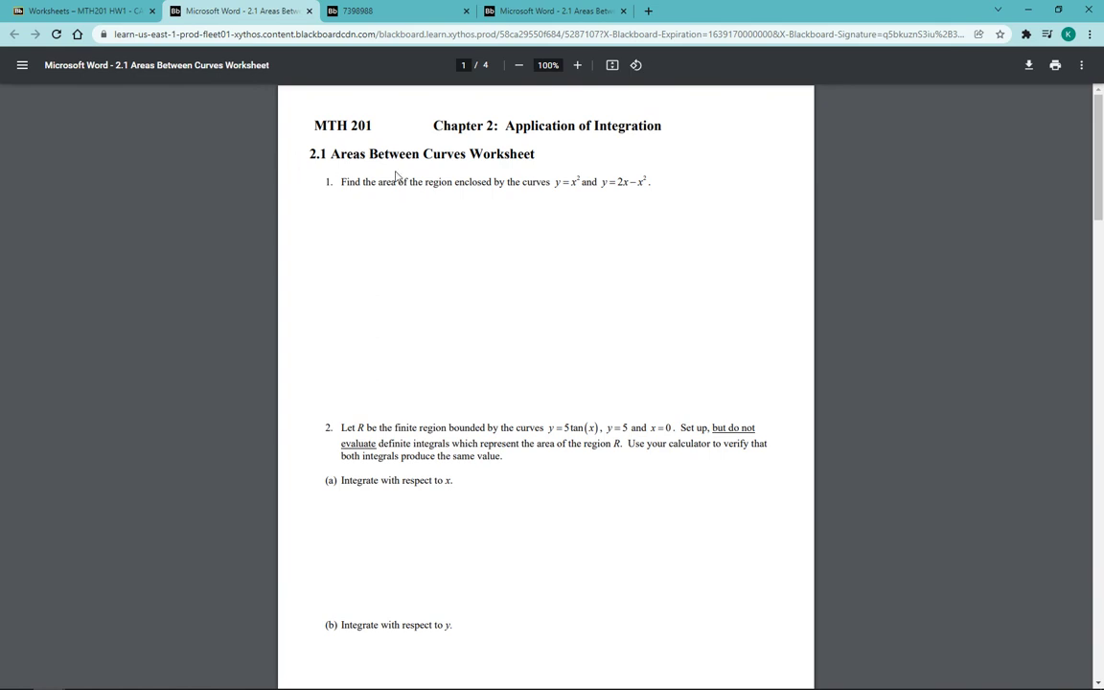
pyautogui.scroll(-3)
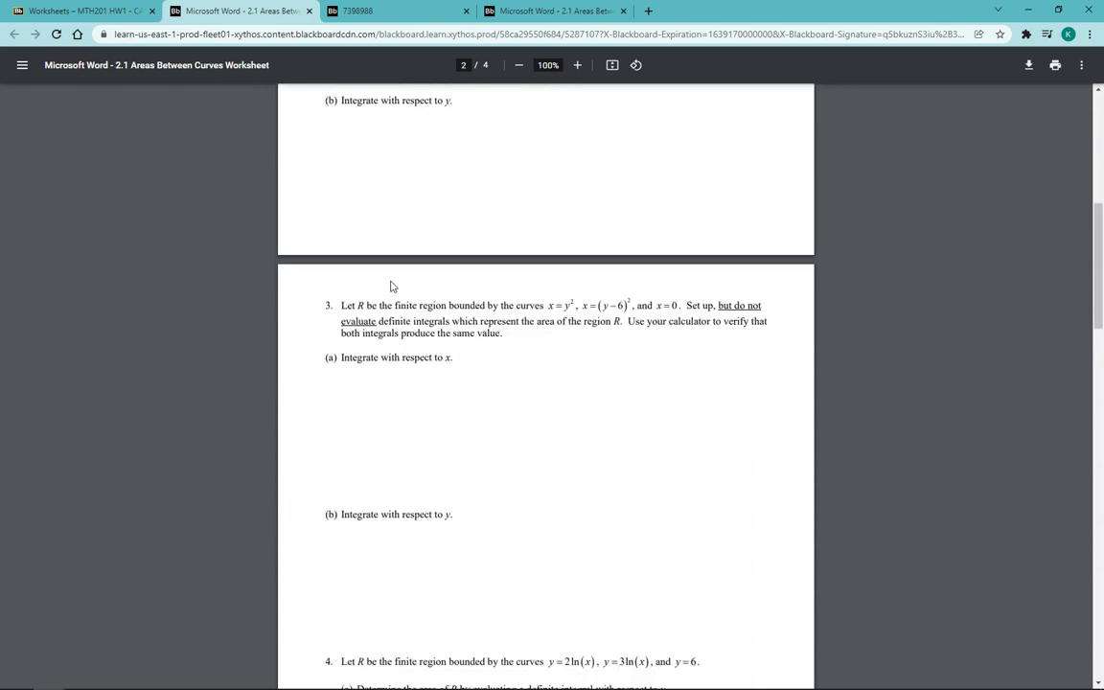
pyautogui.scroll(-3)
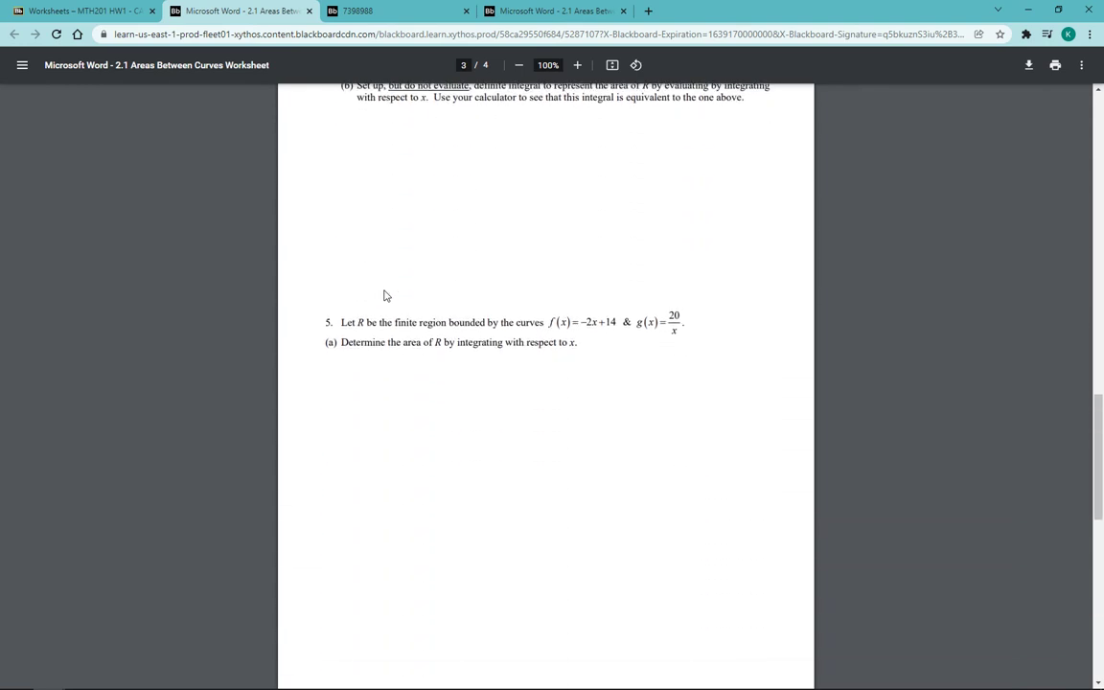
pyautogui.scroll(-3)
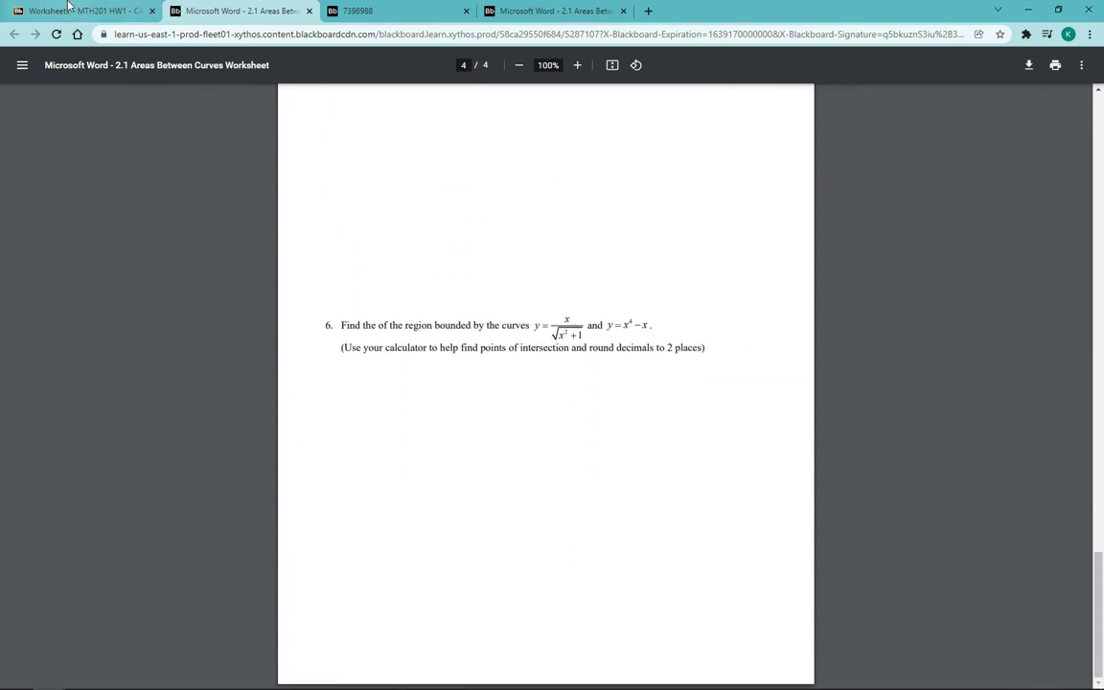
pyautogui.click(81, 11)
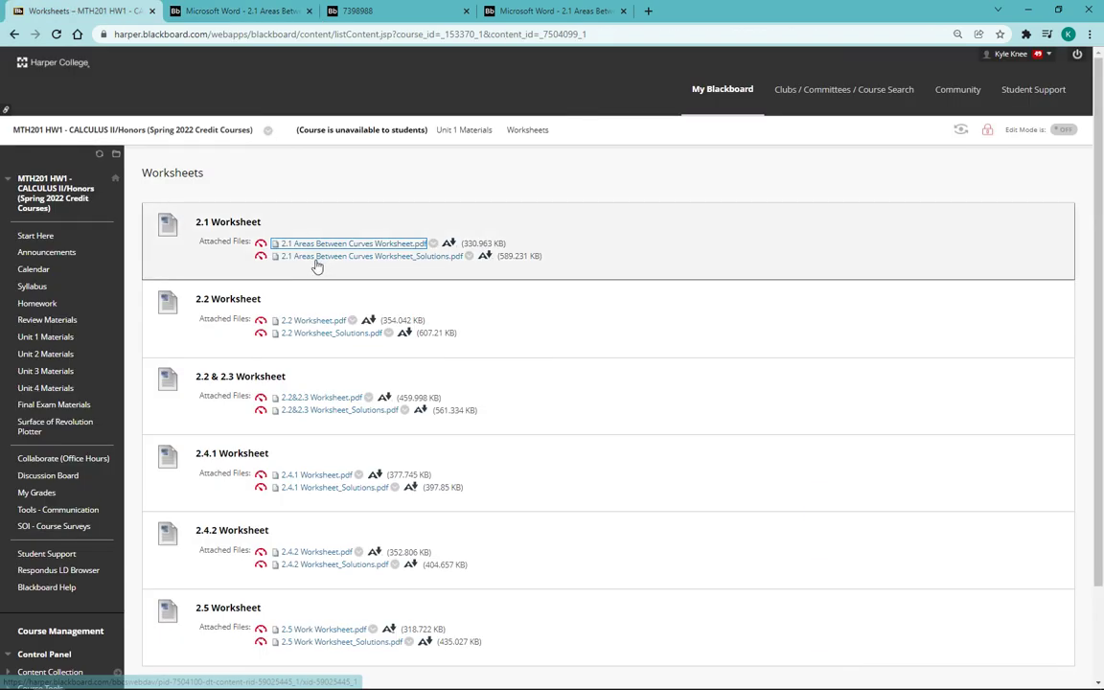
# View 2.1 Areas Between Curves Worksheet_Solutions.pdf with its worked graphs, then return to Worksheets.
pyautogui.click(373, 256)
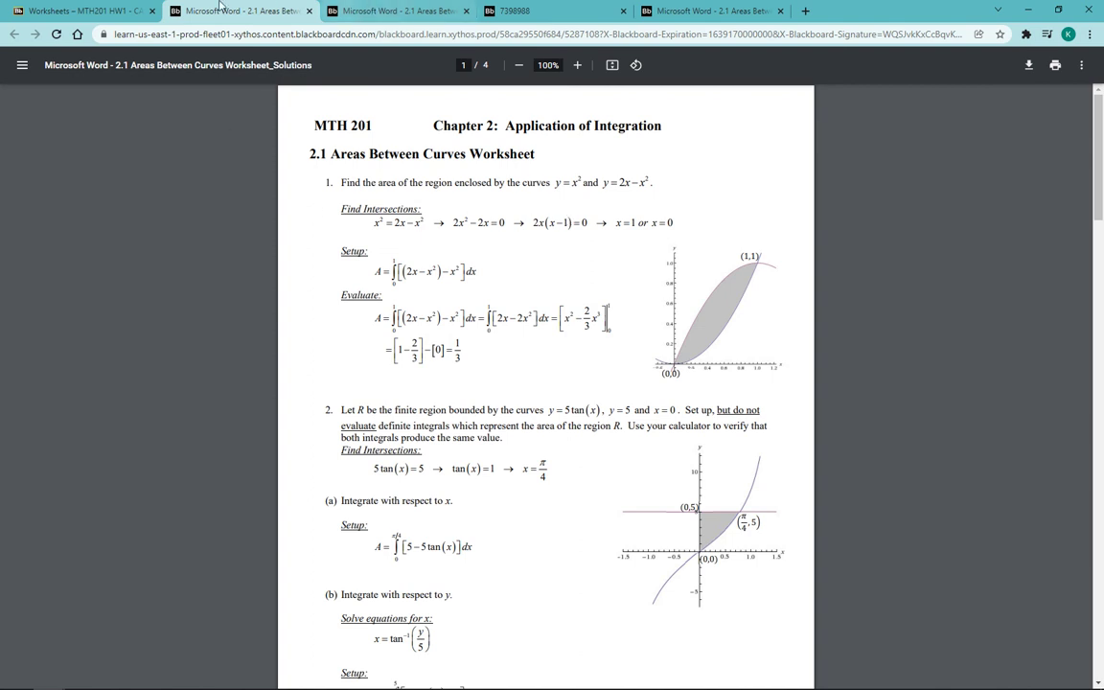
pyautogui.click(81, 11)
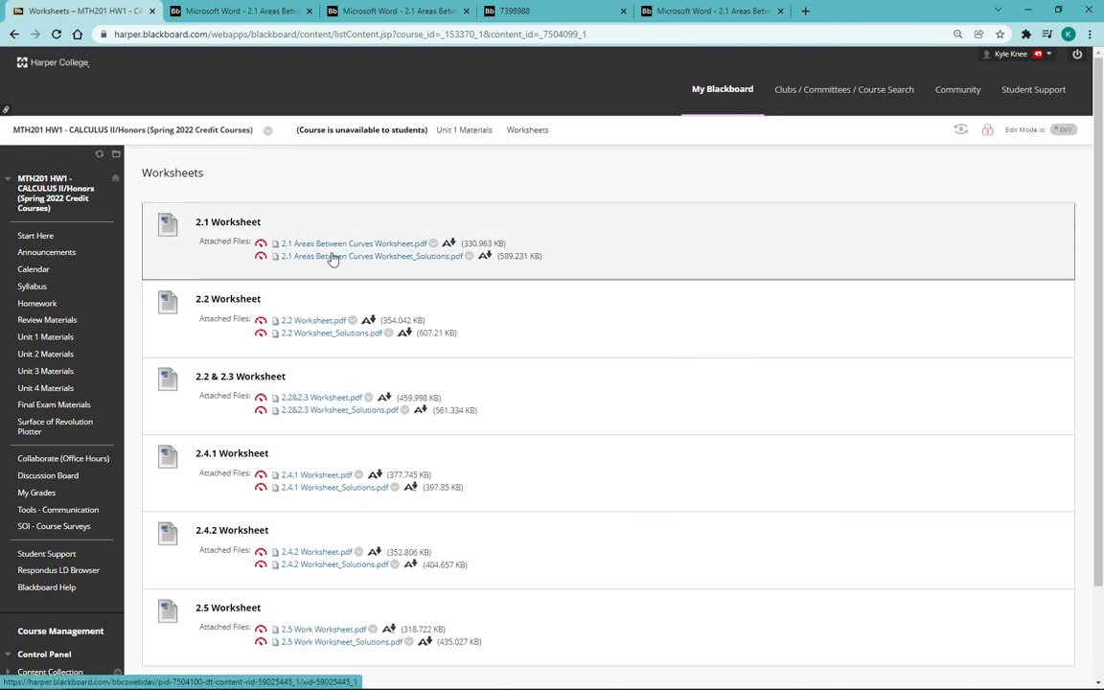
pyautogui.scroll(-3)
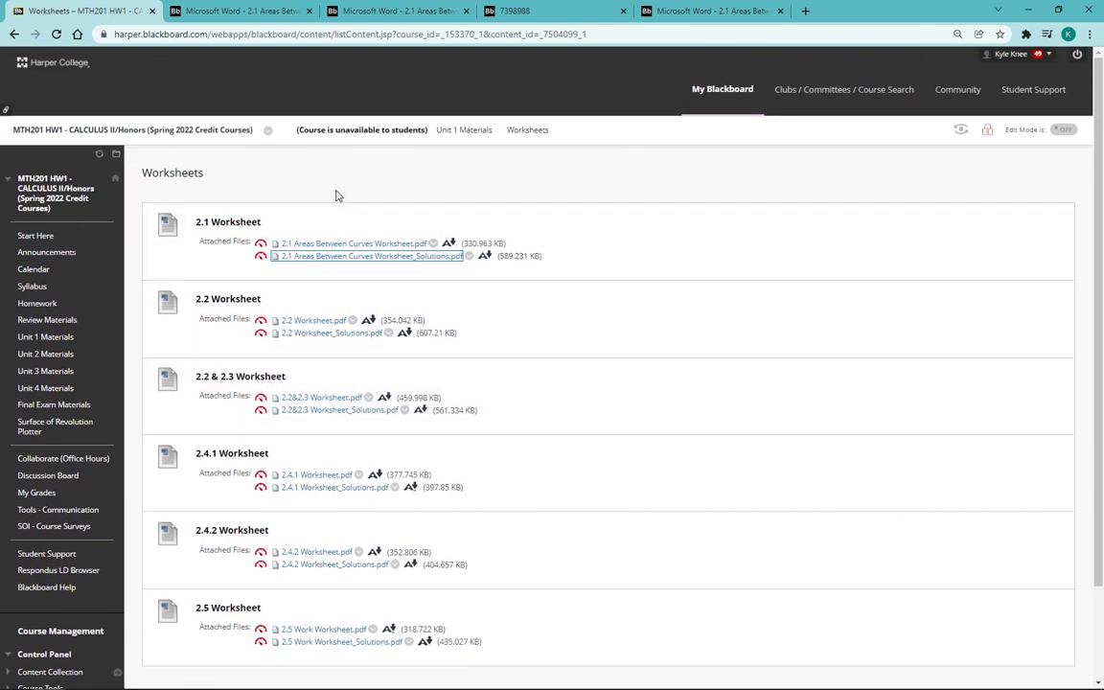
pyautogui.moveTo(344, 198)
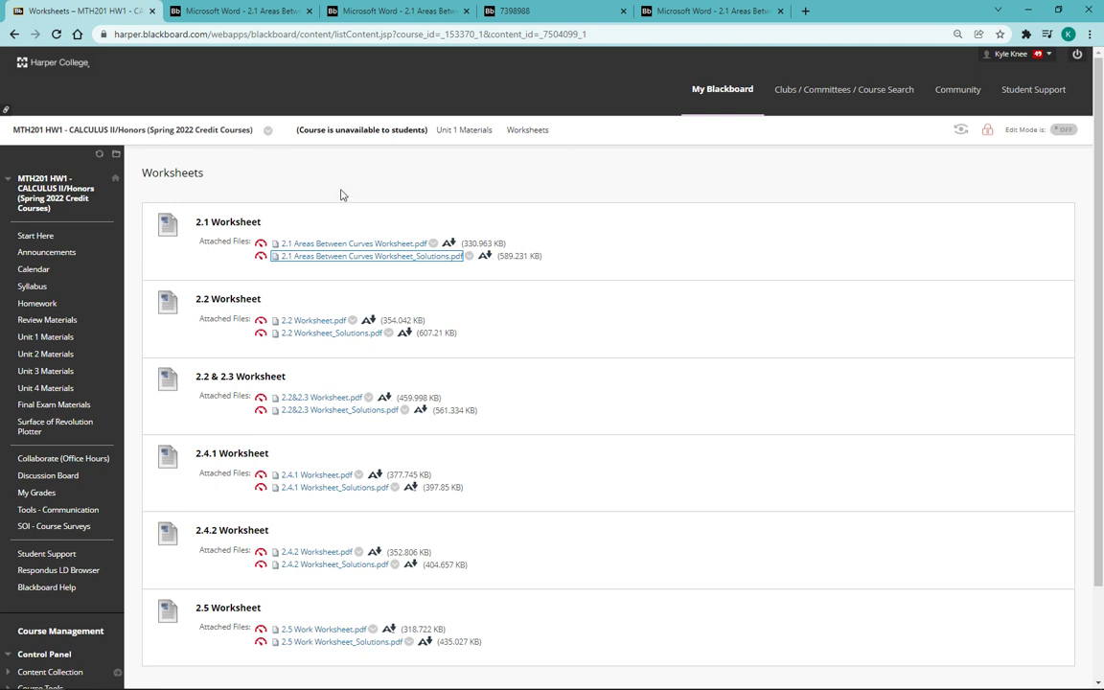
pyautogui.moveTo(309, 194)
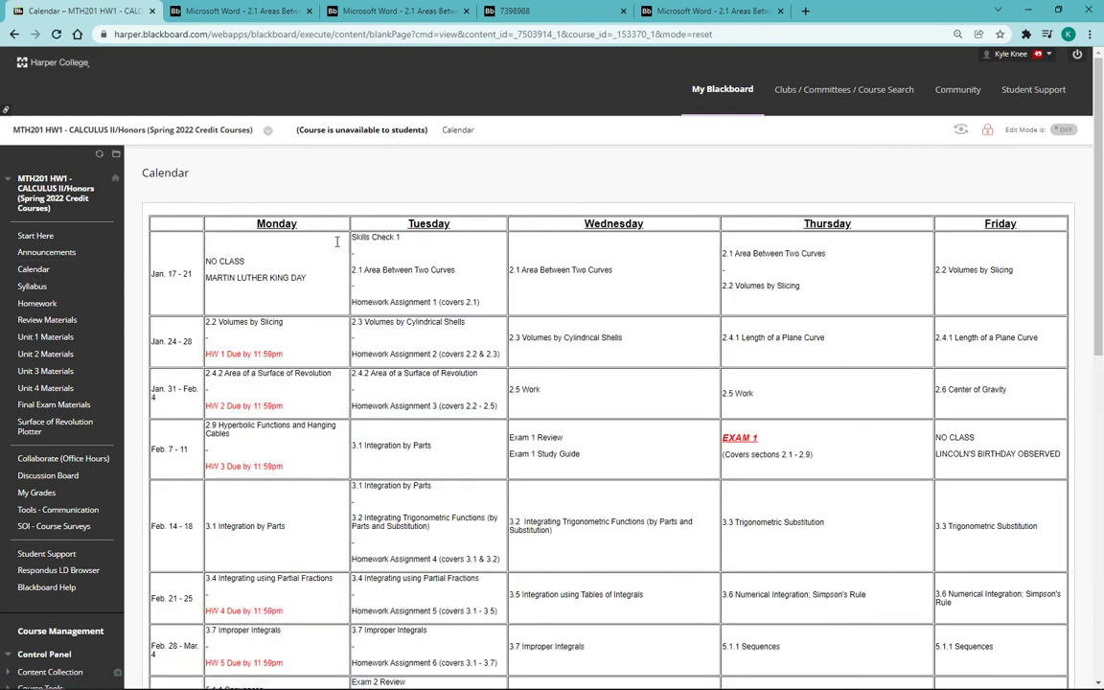
pyautogui.moveTo(671, 177)
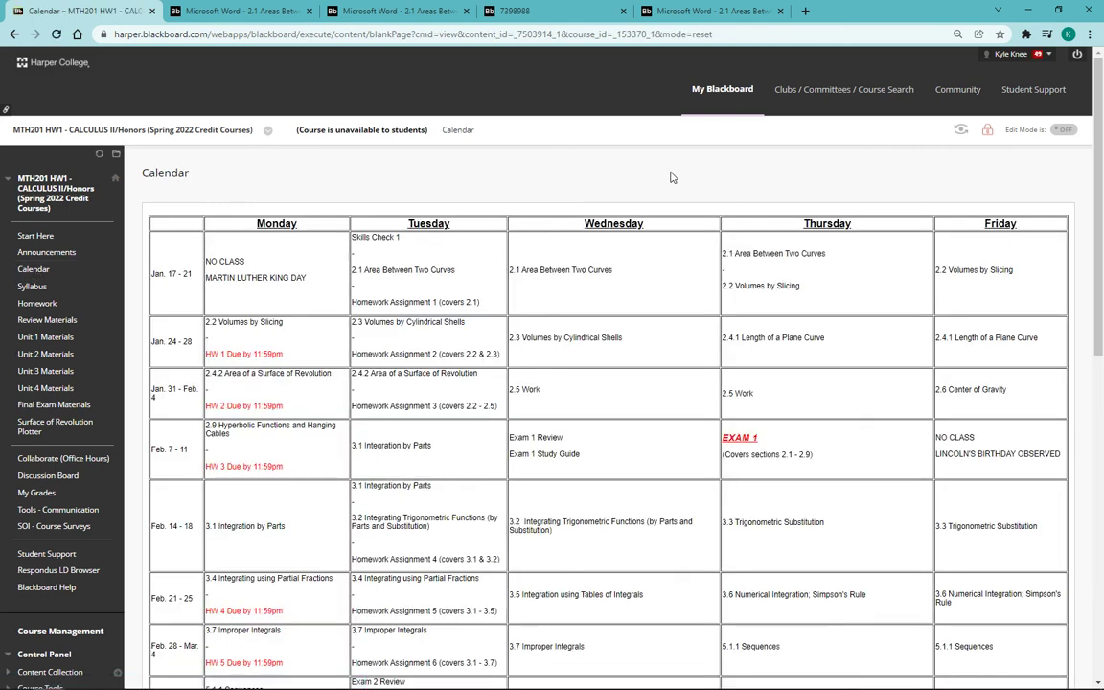